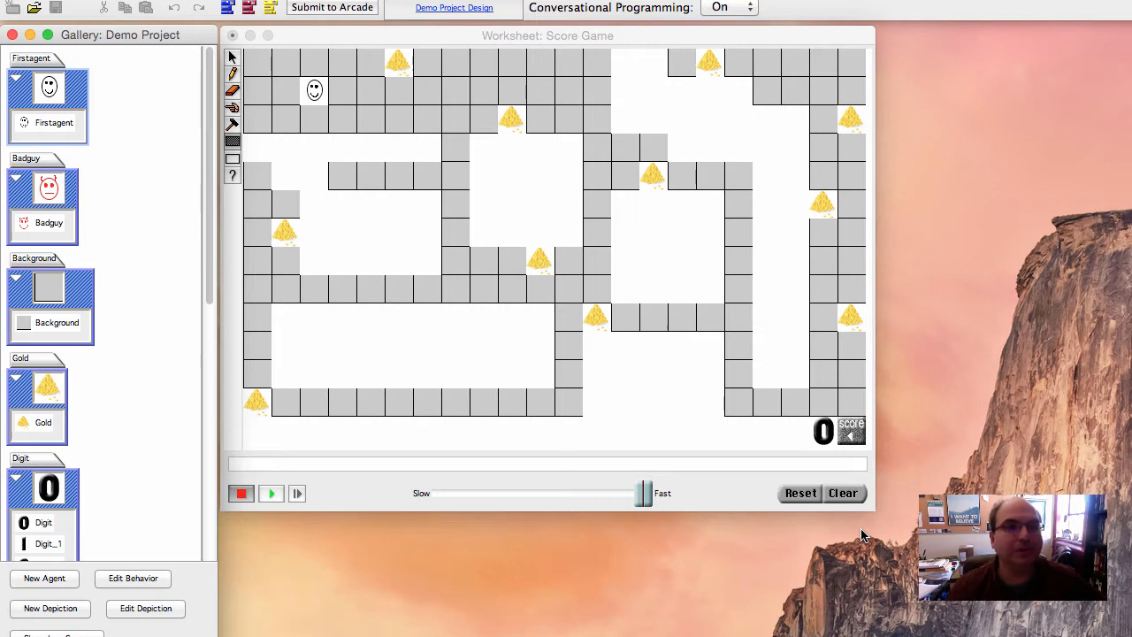
pyautogui.moveTo(319, 106)
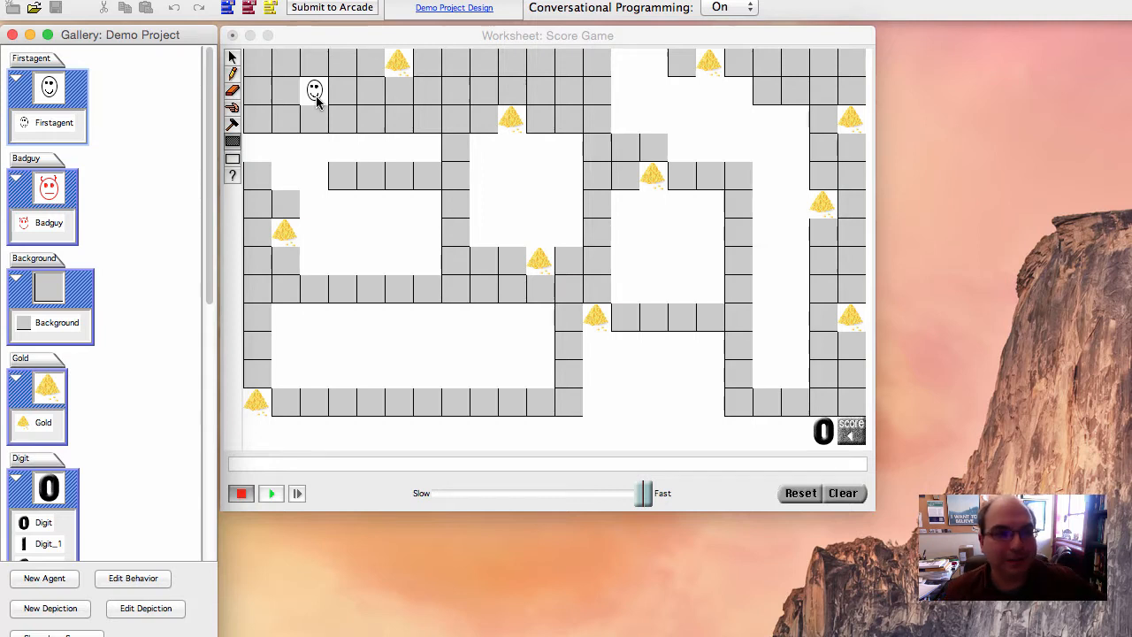
pyautogui.moveTo(272, 83)
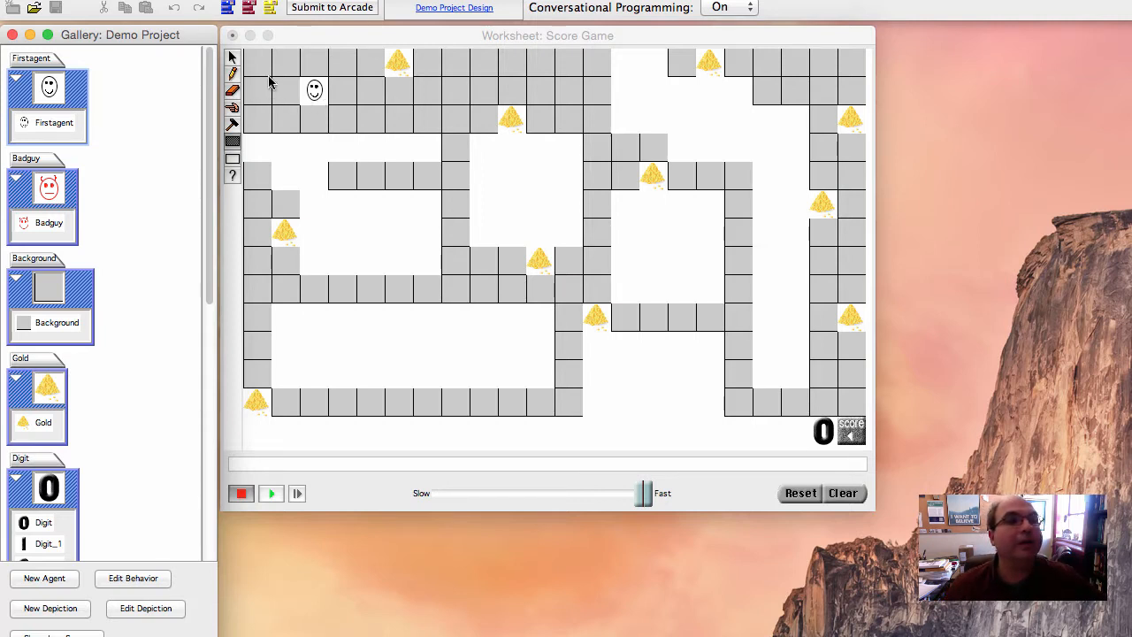
# Step: Point at Agent Attributes in the Tools menu of the Score Game project
pyautogui.click(314, 91)
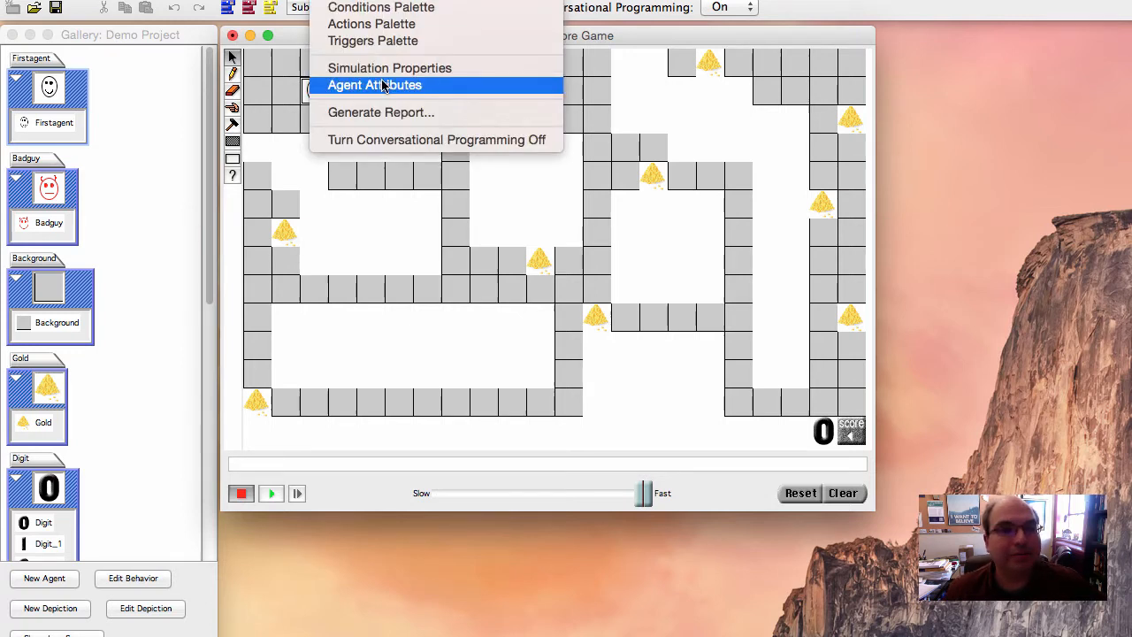
# Step: Open Agent Attributes, inspect a background tile, then show the smiley agent's temp of 0.0
pyautogui.click(374, 84)
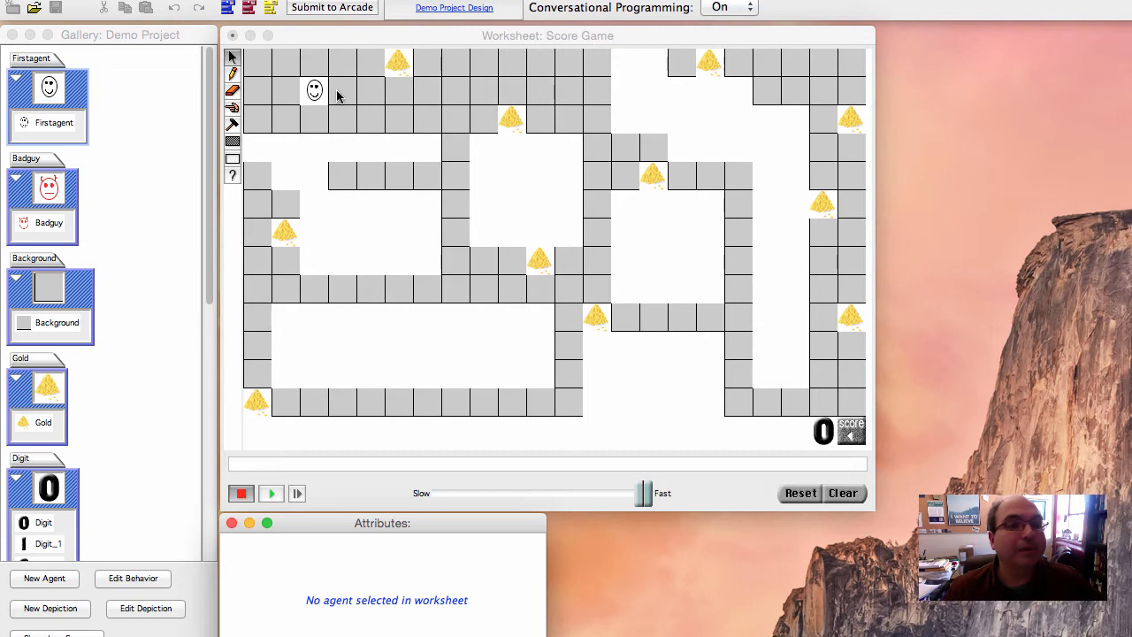
pyautogui.click(342, 90)
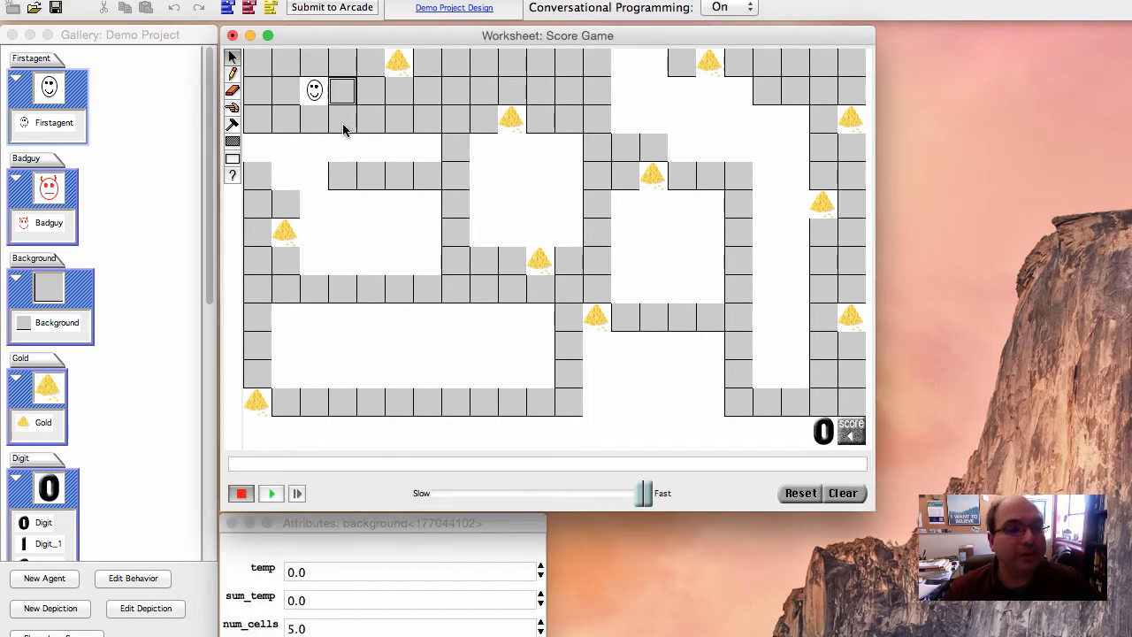
pyautogui.moveTo(266, 589)
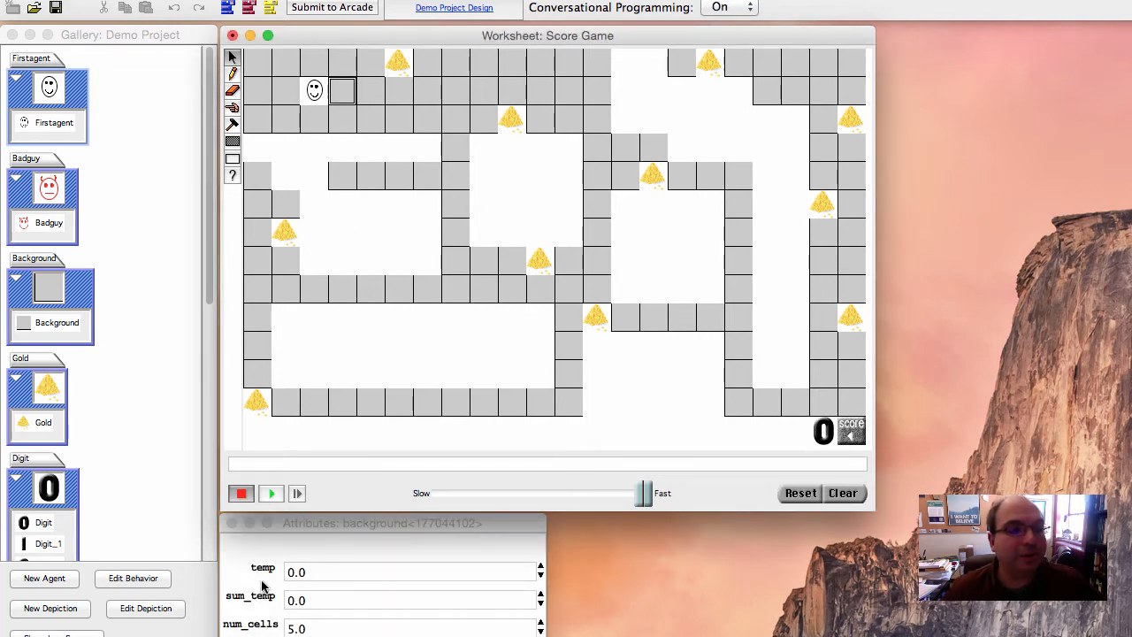
pyautogui.click(305, 573)
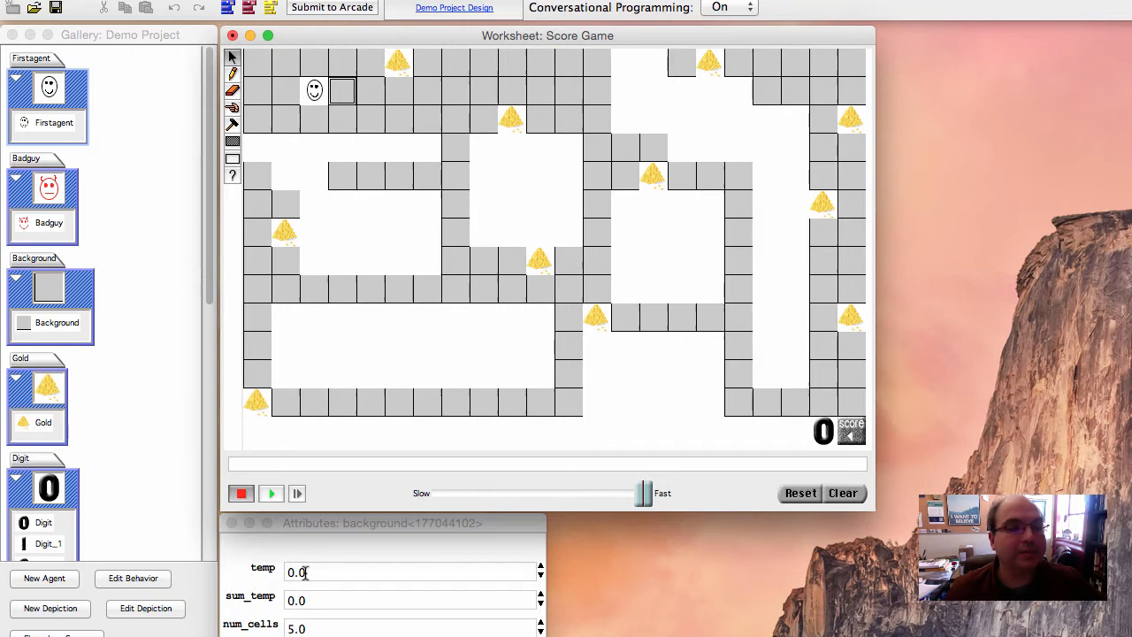
pyautogui.click(370, 119)
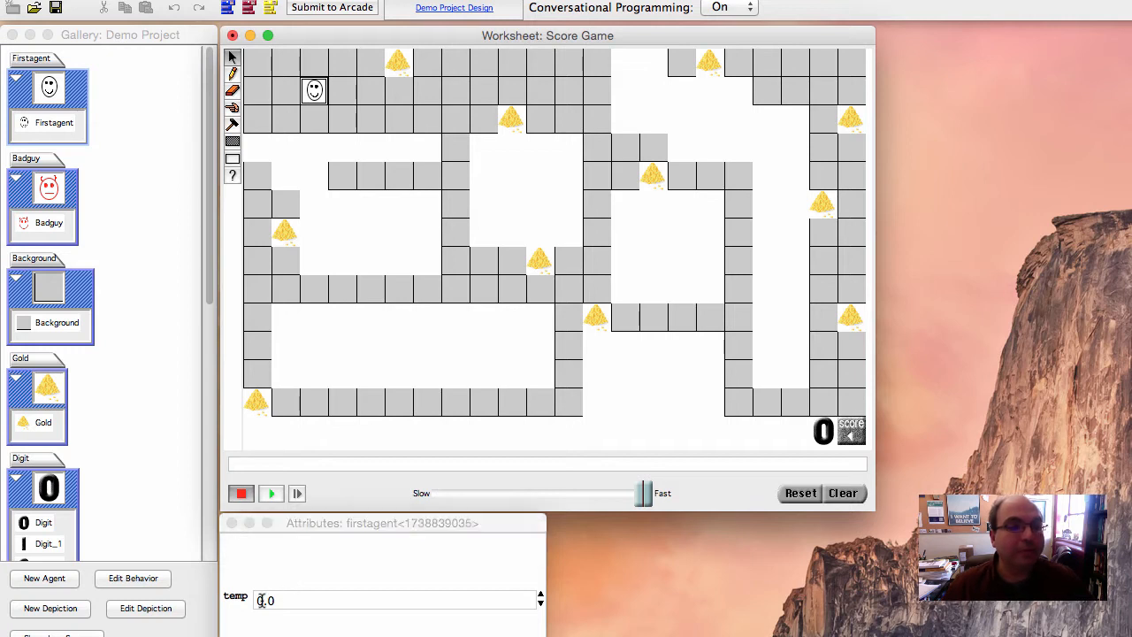
# Step: Set the smiley agent's temp to 100.0, then inspect a neighbouring maze tile and gold pile
pyautogui.click(394, 601)
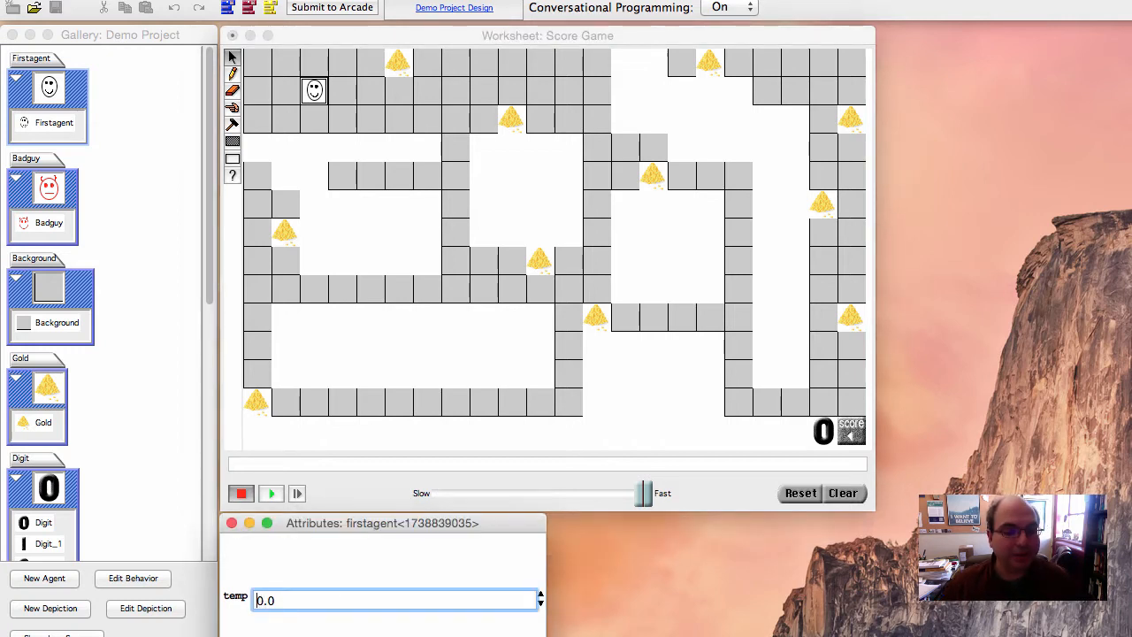
pyautogui.write('100.0')
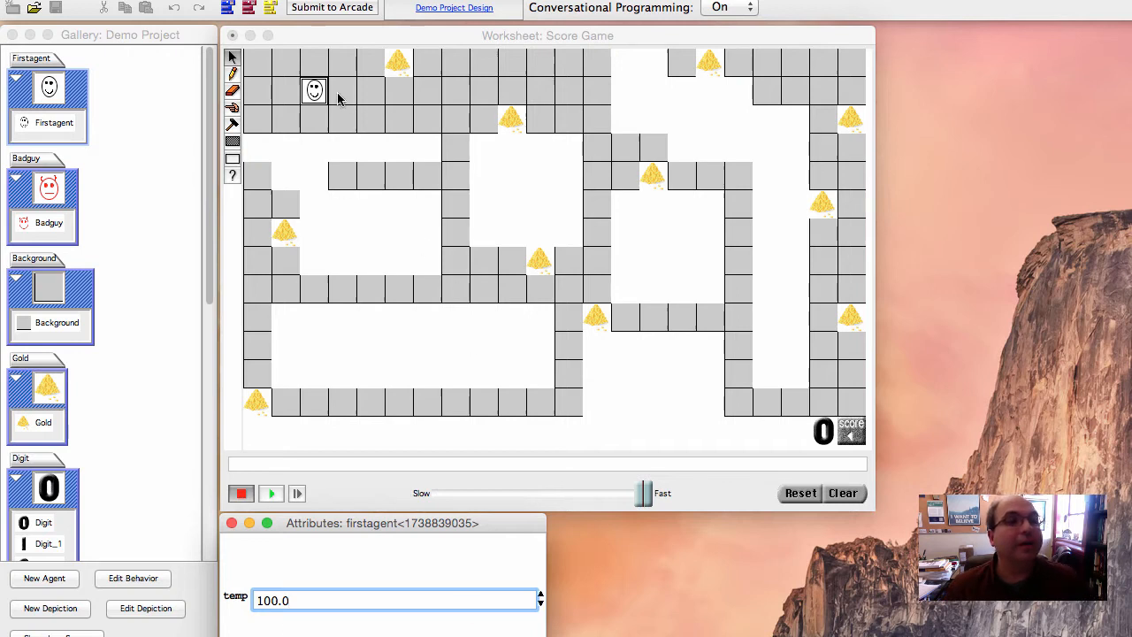
pyautogui.click(342, 90)
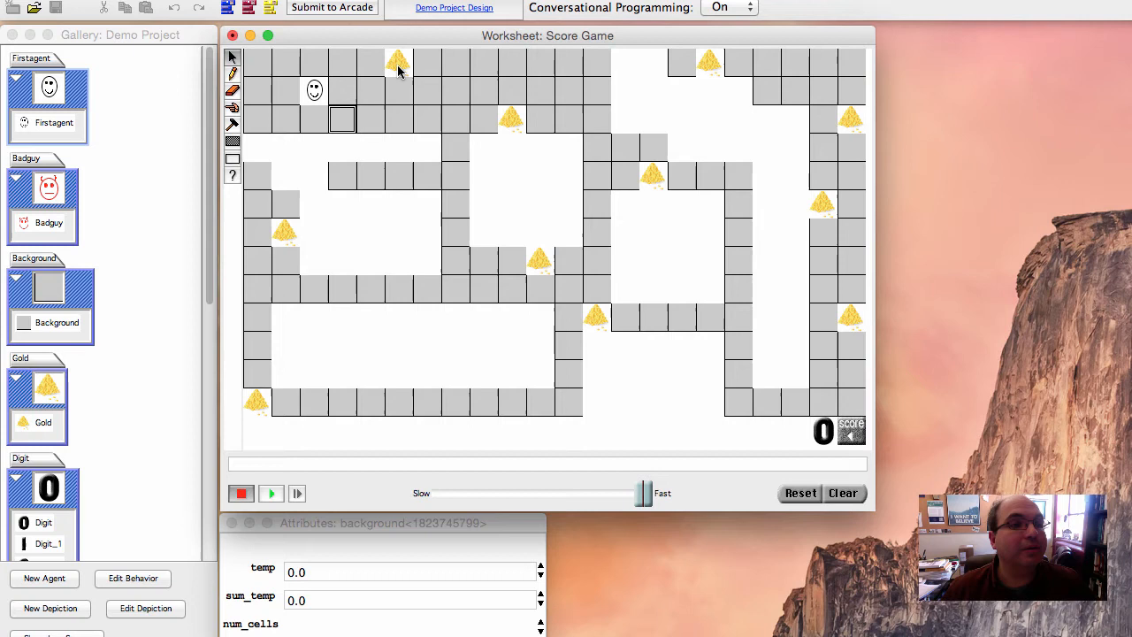
pyautogui.click(398, 62)
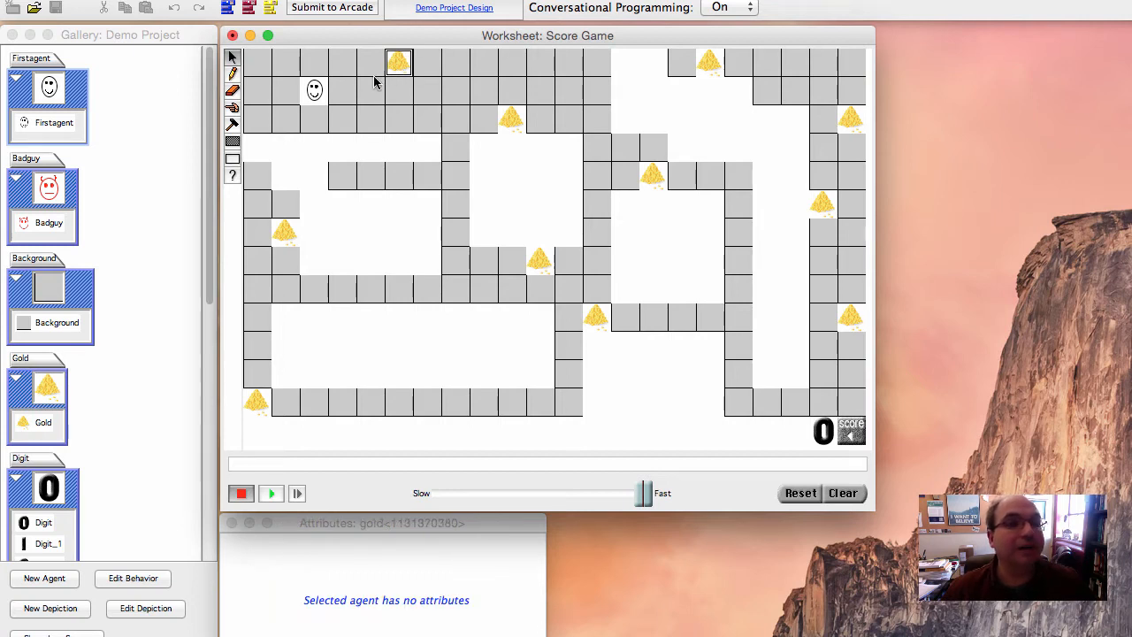
# Step: Confirm the smiley's temp is 100.0 and inspect top corridor and other maze tiles
pyautogui.click(315, 91)
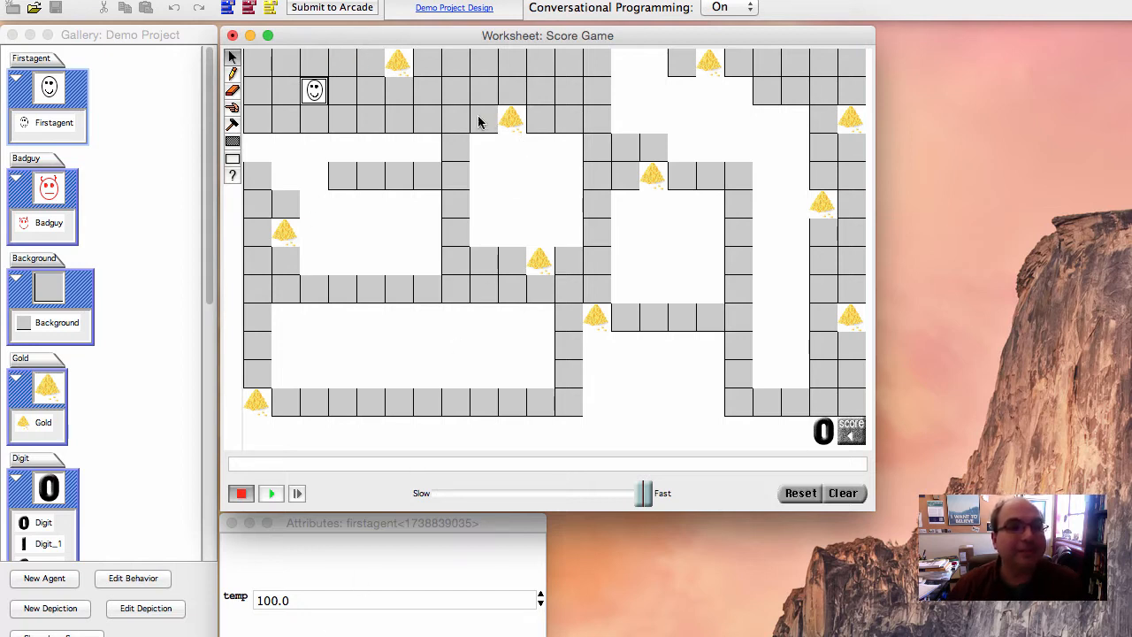
pyautogui.click(596, 64)
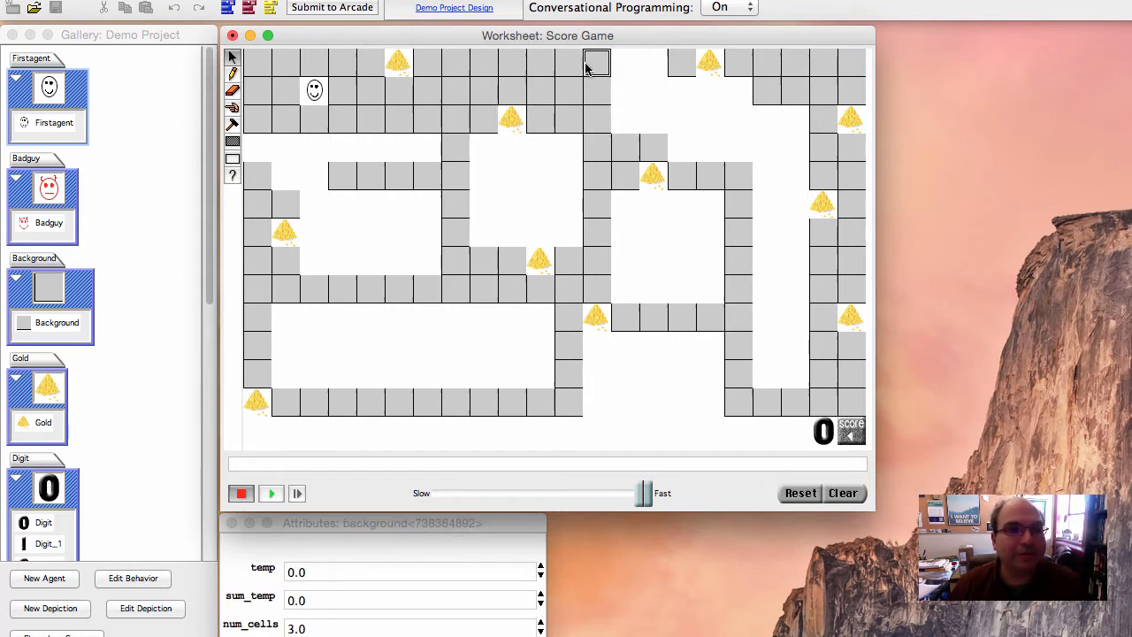
pyautogui.click(370, 119)
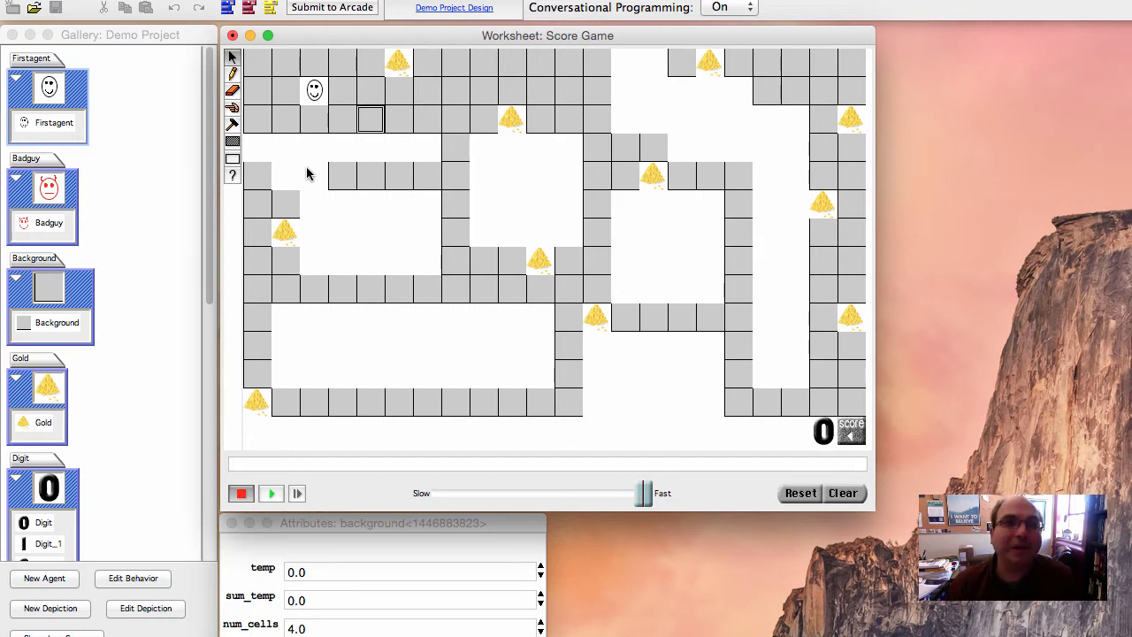
# Step: Open Edit Behavior for the Background agent in the gallery
pyautogui.click(314, 90)
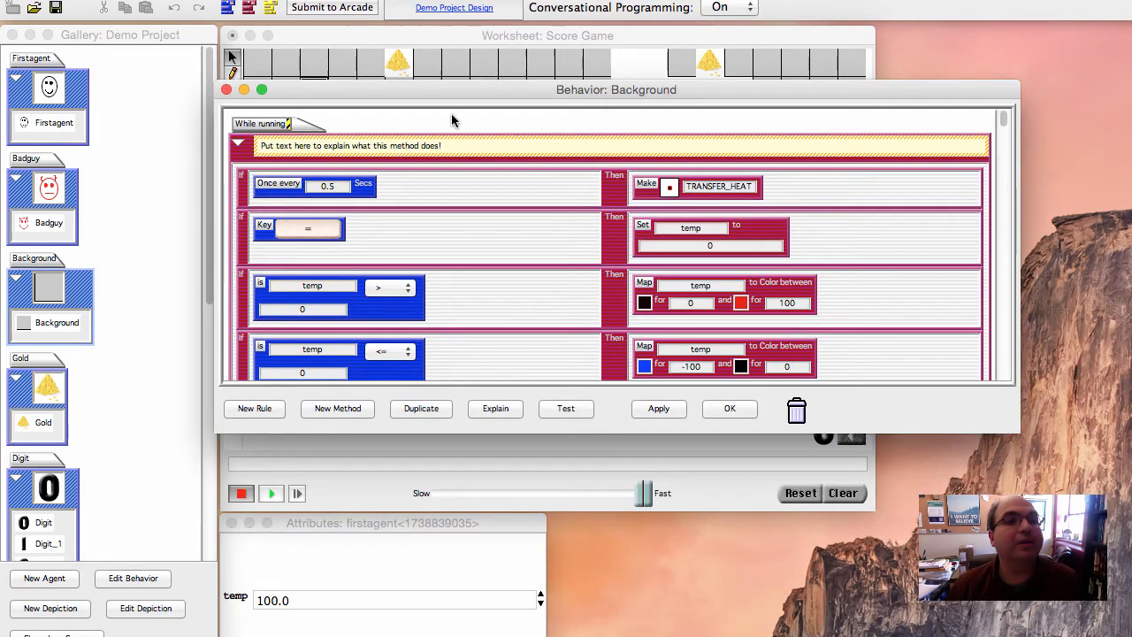
pyautogui.moveTo(370, 219)
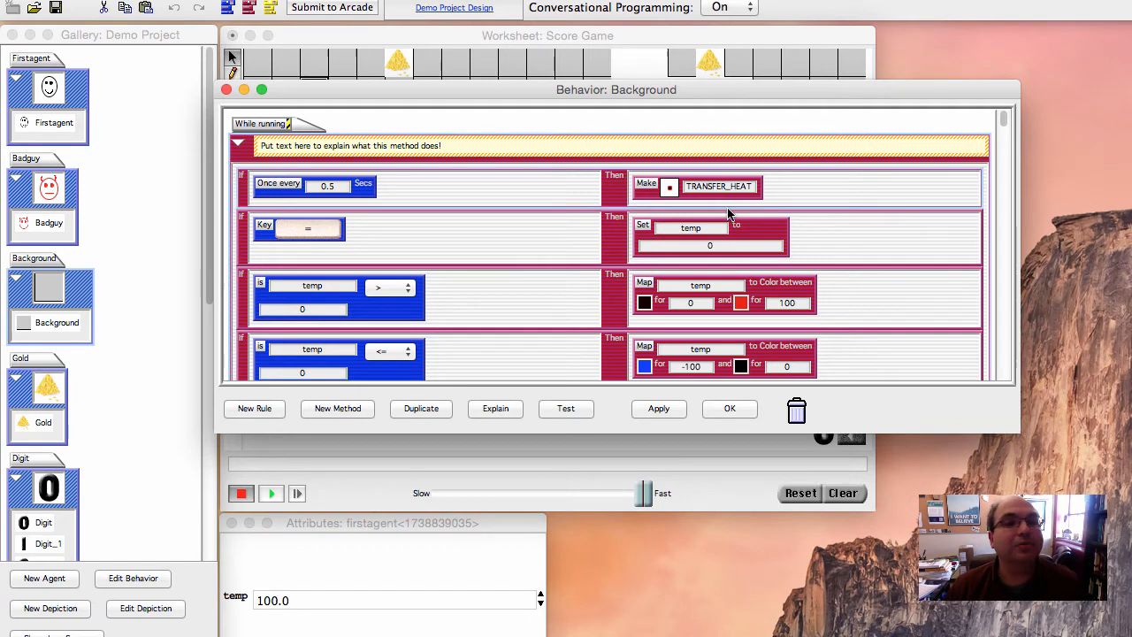
pyautogui.moveTo(552, 217)
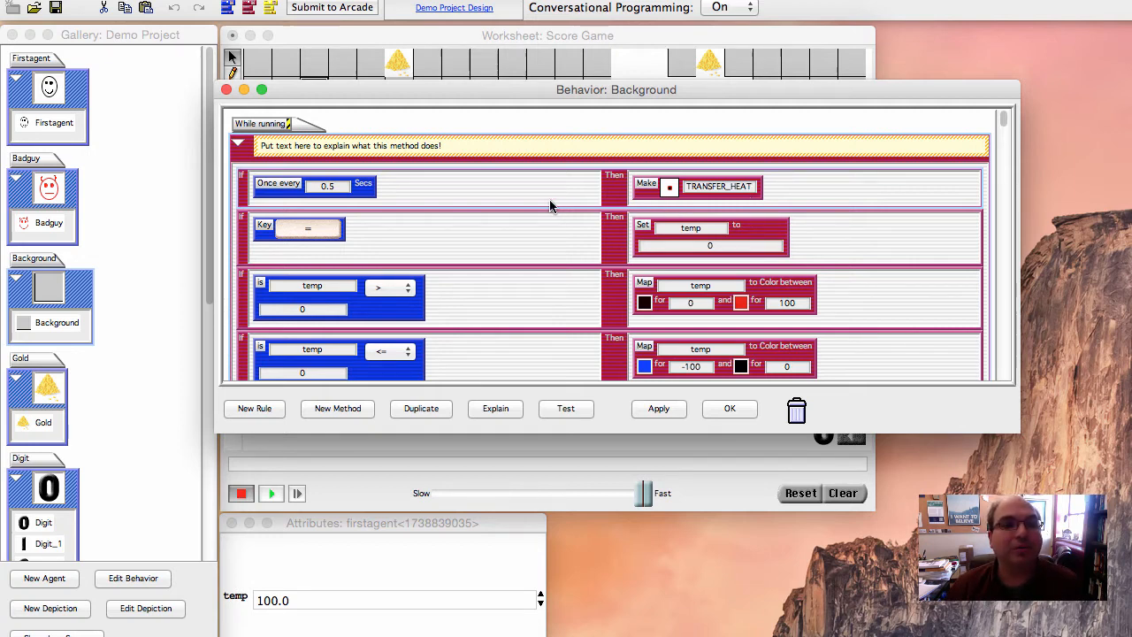
pyautogui.moveTo(515, 204)
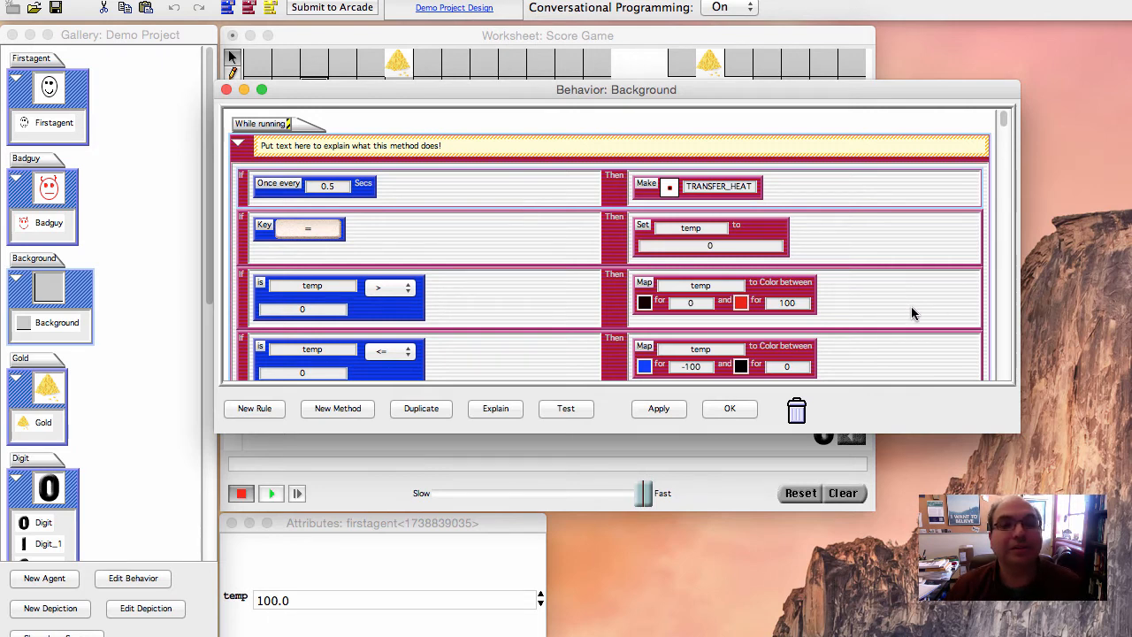
pyautogui.scroll(-3)
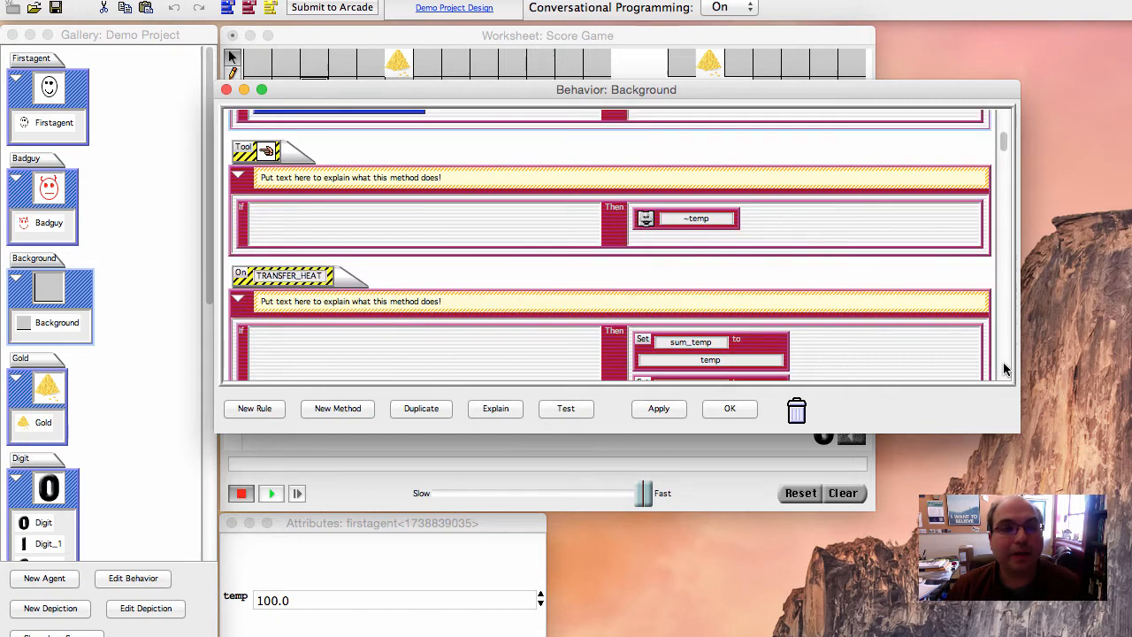
pyautogui.scroll(-3)
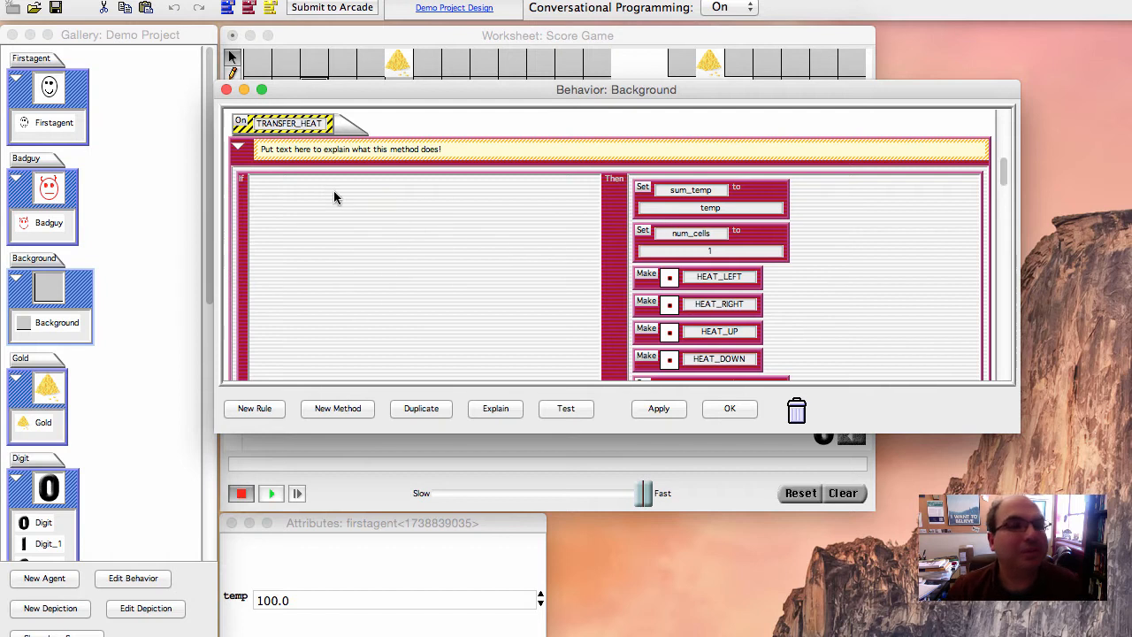
pyautogui.moveTo(334, 137)
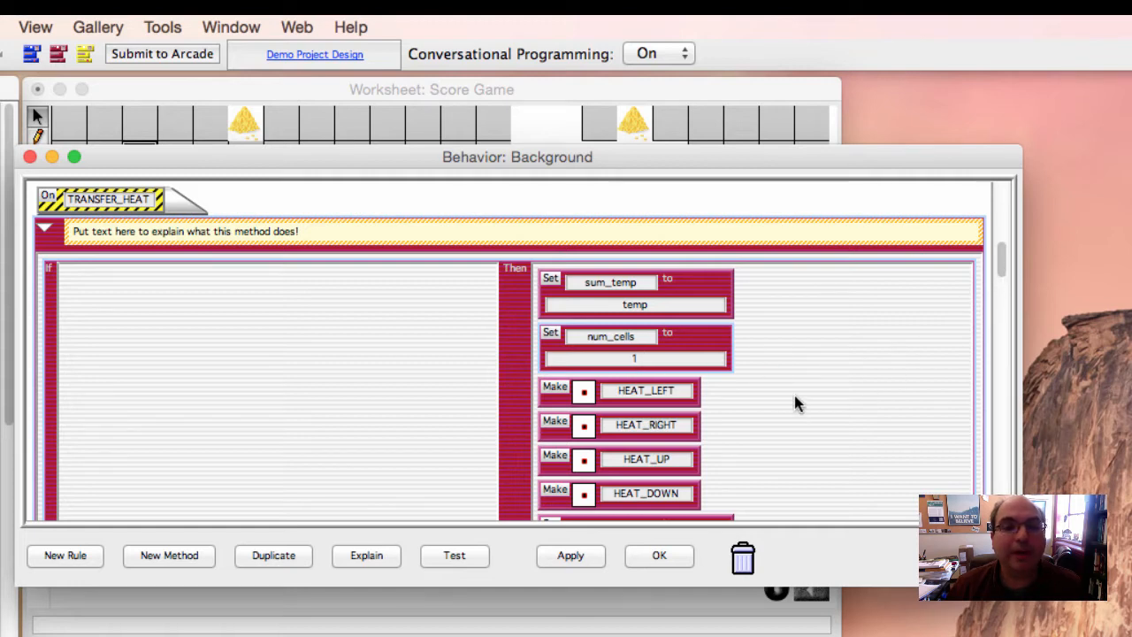
pyautogui.moveTo(719, 452)
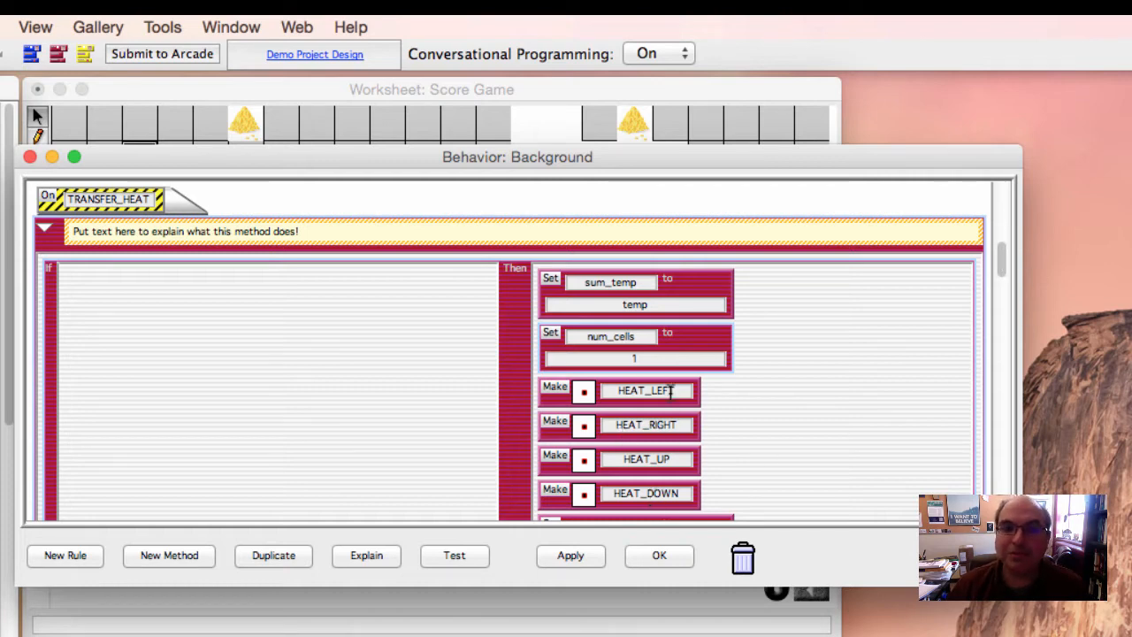
pyautogui.moveTo(656, 273)
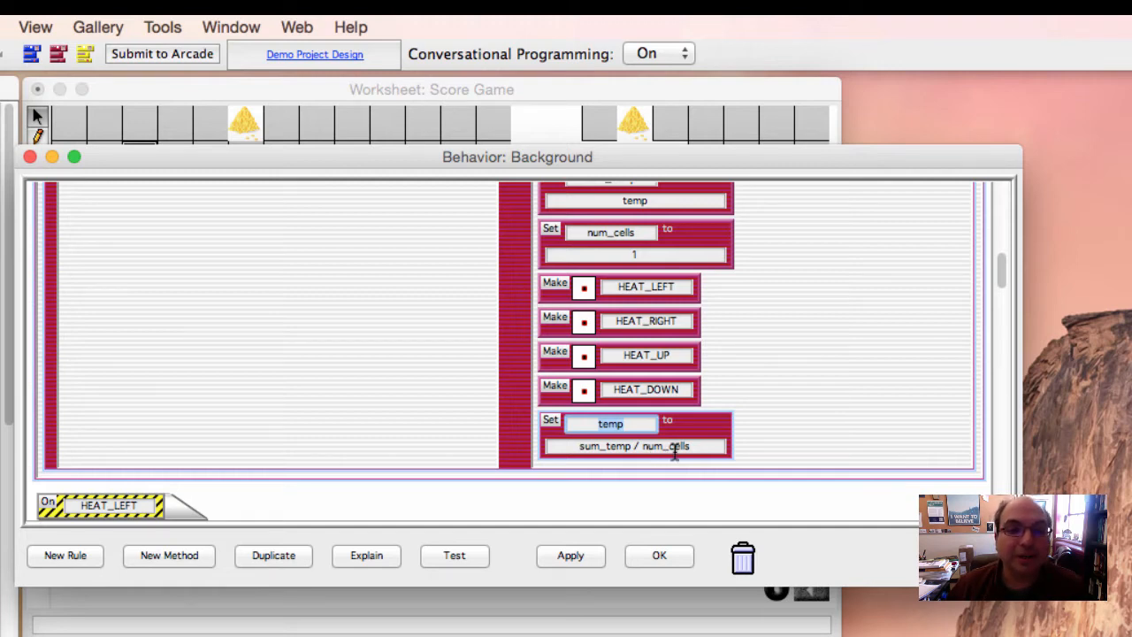
pyautogui.moveTo(1009, 283)
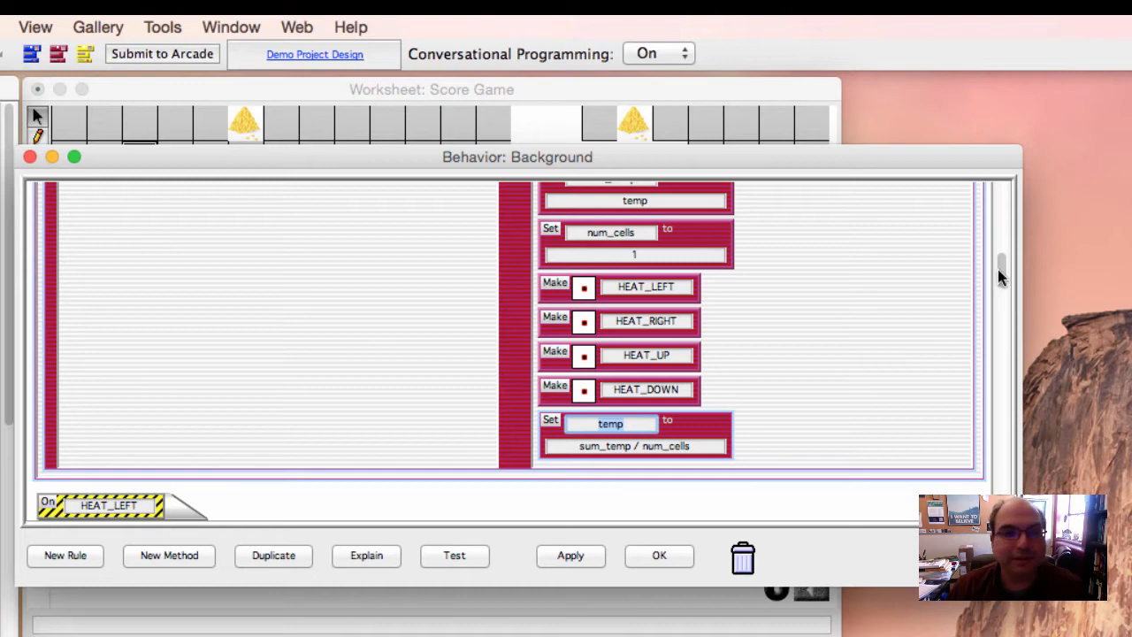
# Step: Scroll through the HEAT_UP, HEAT_DOWN, HEAT_LEFT and HEAT_RIGHT neighbour-temperature summing methods
pyautogui.scroll(-3)
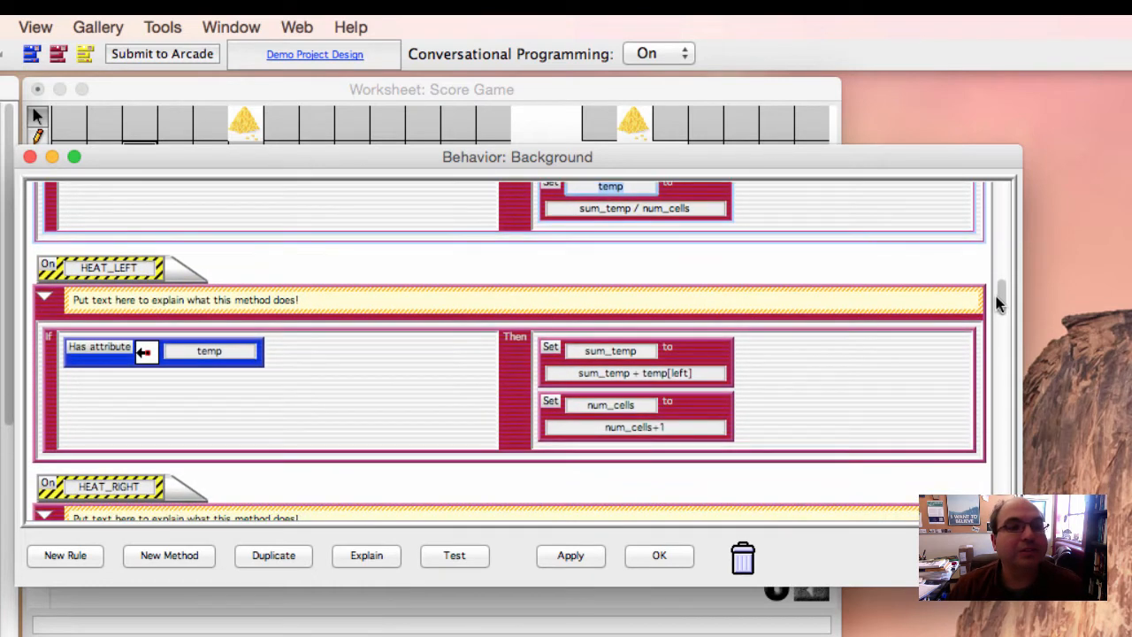
pyautogui.scroll(-3)
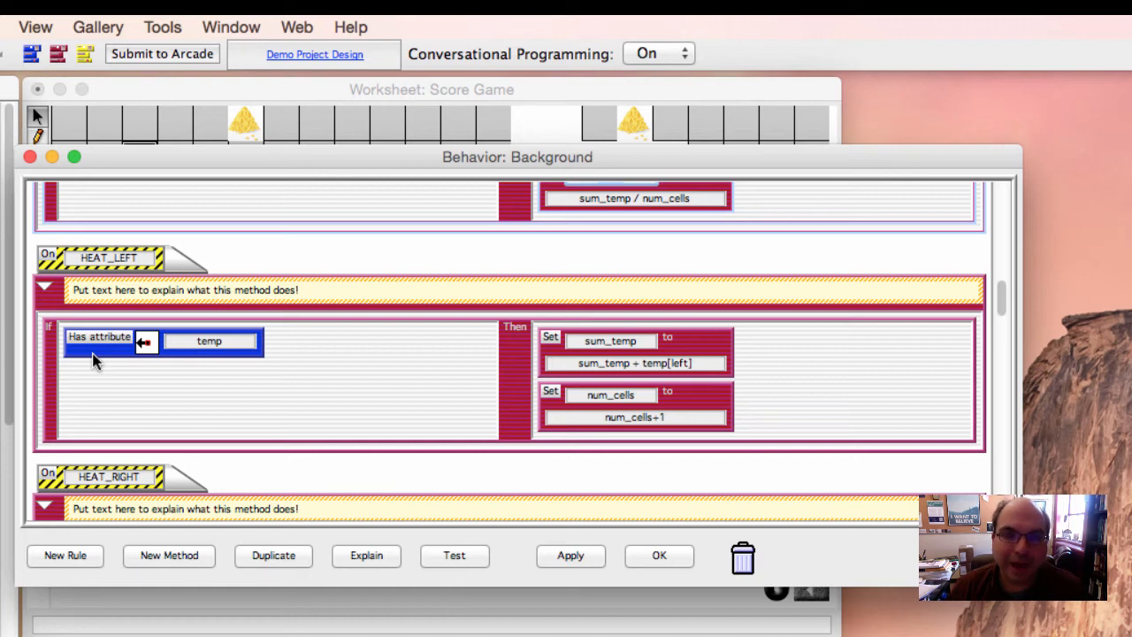
pyautogui.click(209, 340)
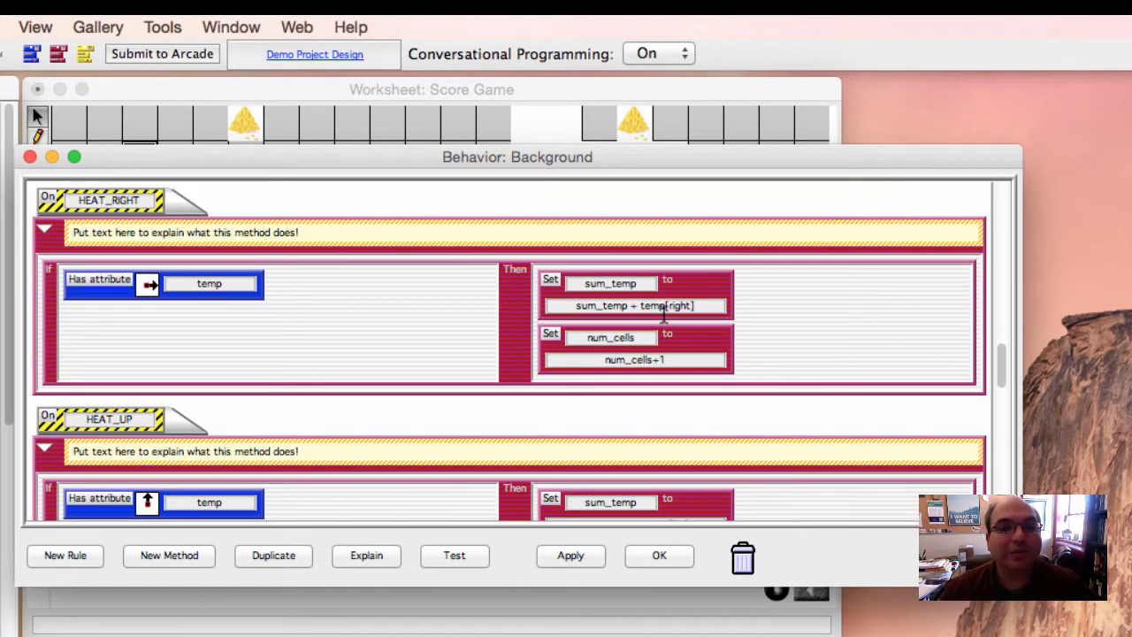
pyautogui.moveTo(164, 296)
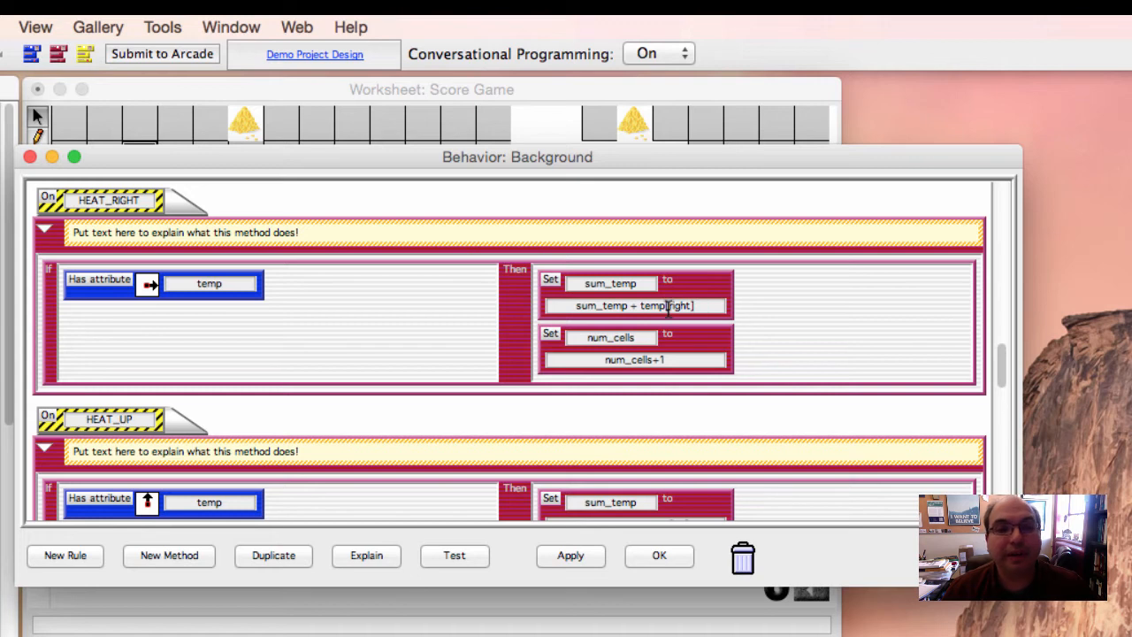
pyautogui.scroll(-3)
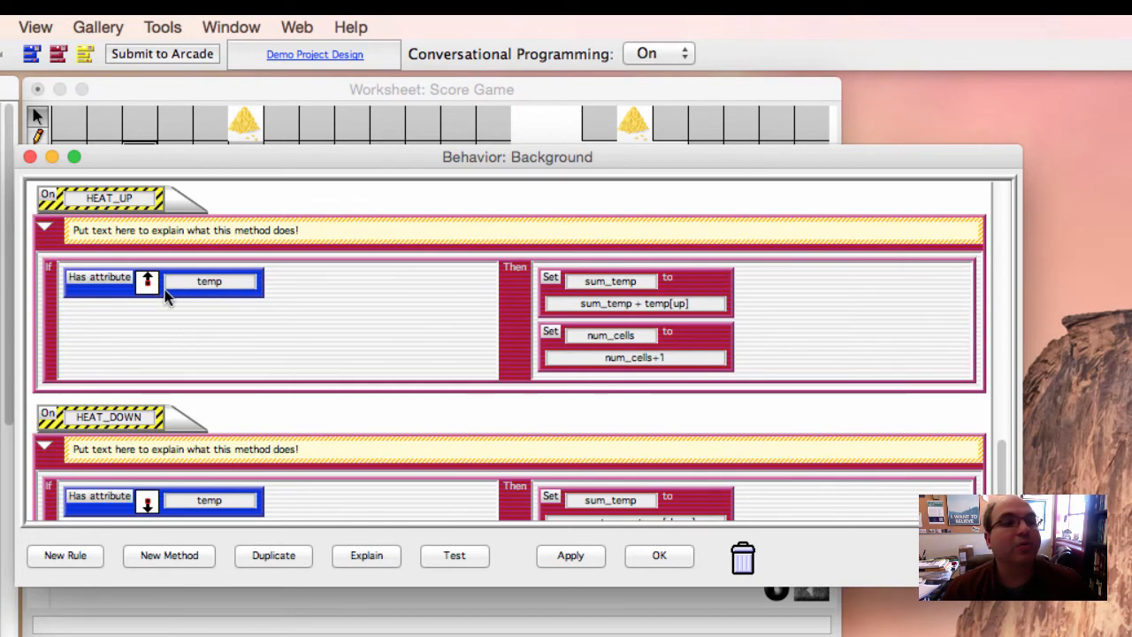
pyautogui.moveTo(777, 417)
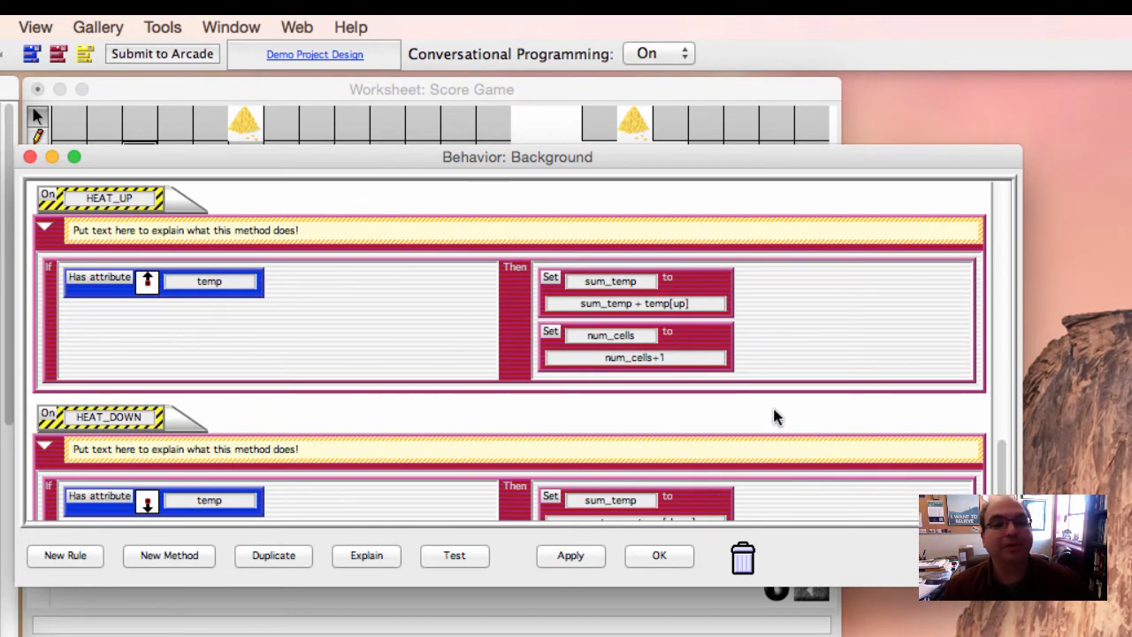
pyautogui.scroll(-3)
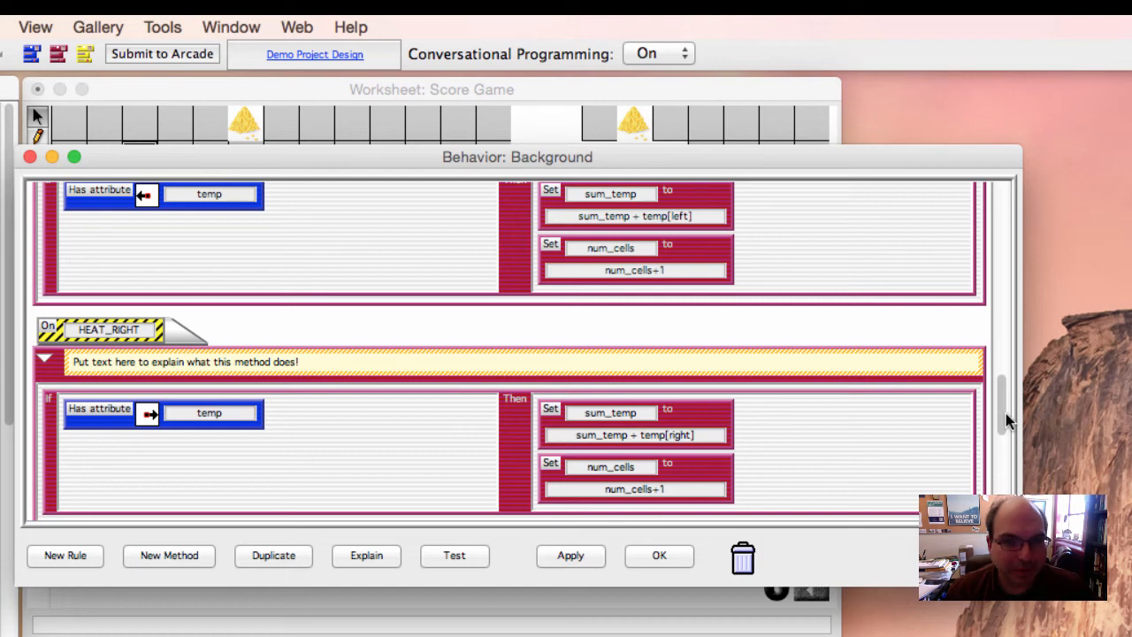
pyautogui.scroll(-3)
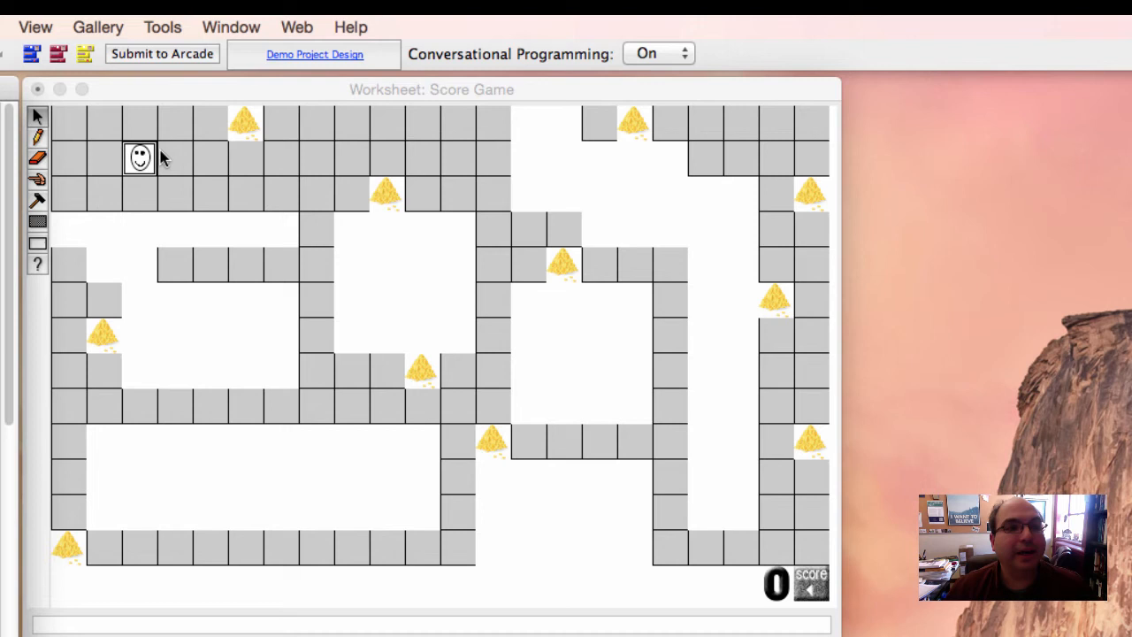
pyautogui.moveTo(186, 167)
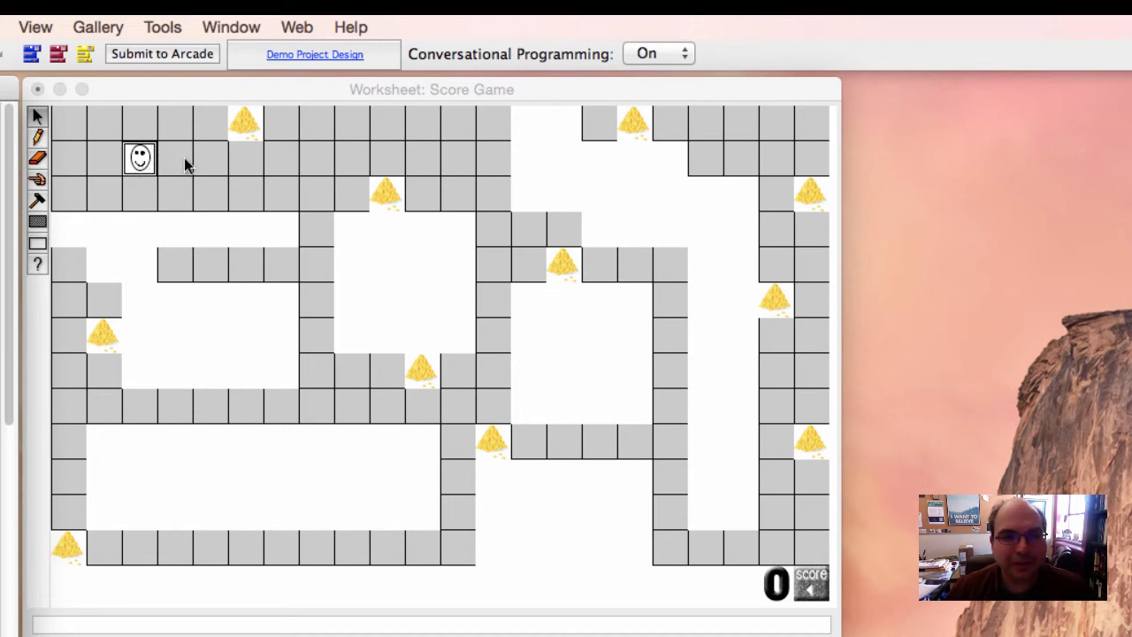
pyautogui.moveTo(165, 166)
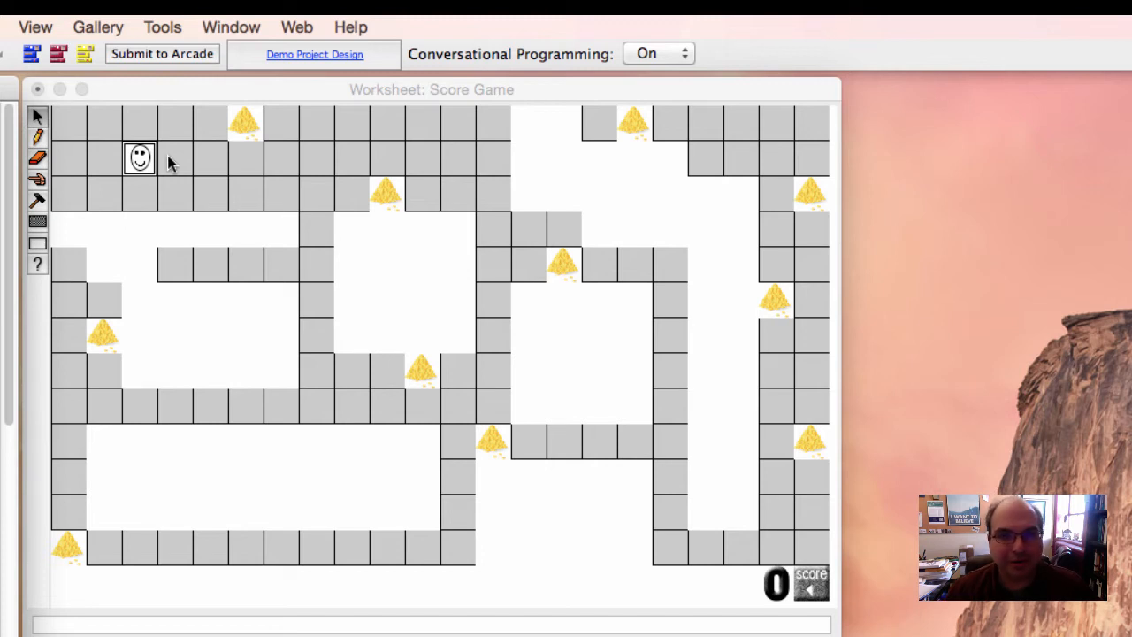
pyautogui.moveTo(177, 125)
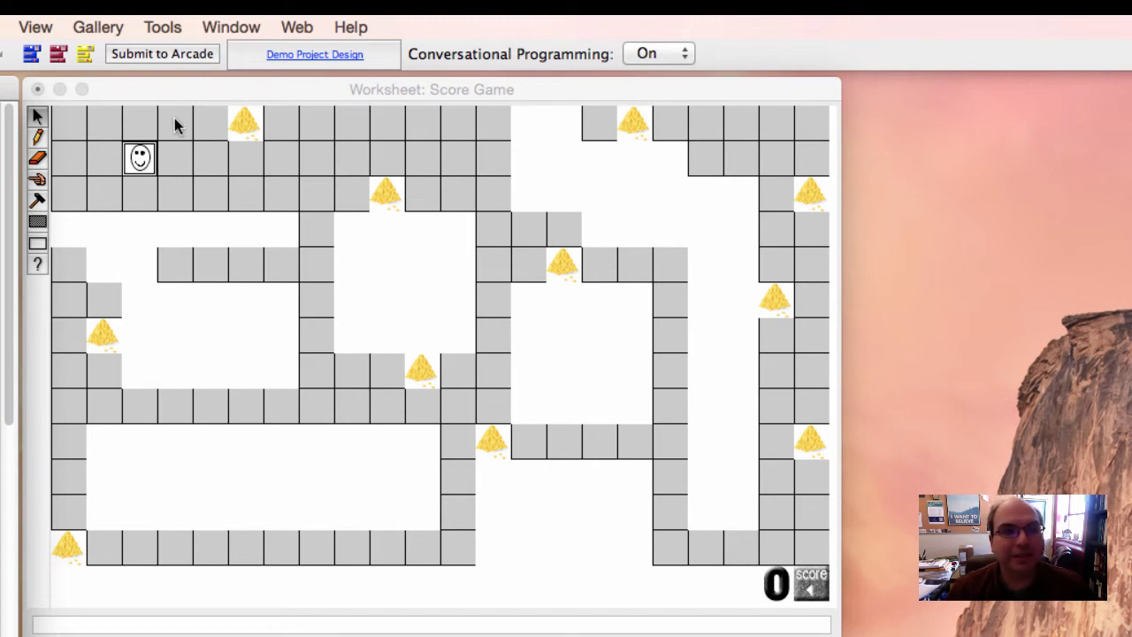
pyautogui.moveTo(184, 142)
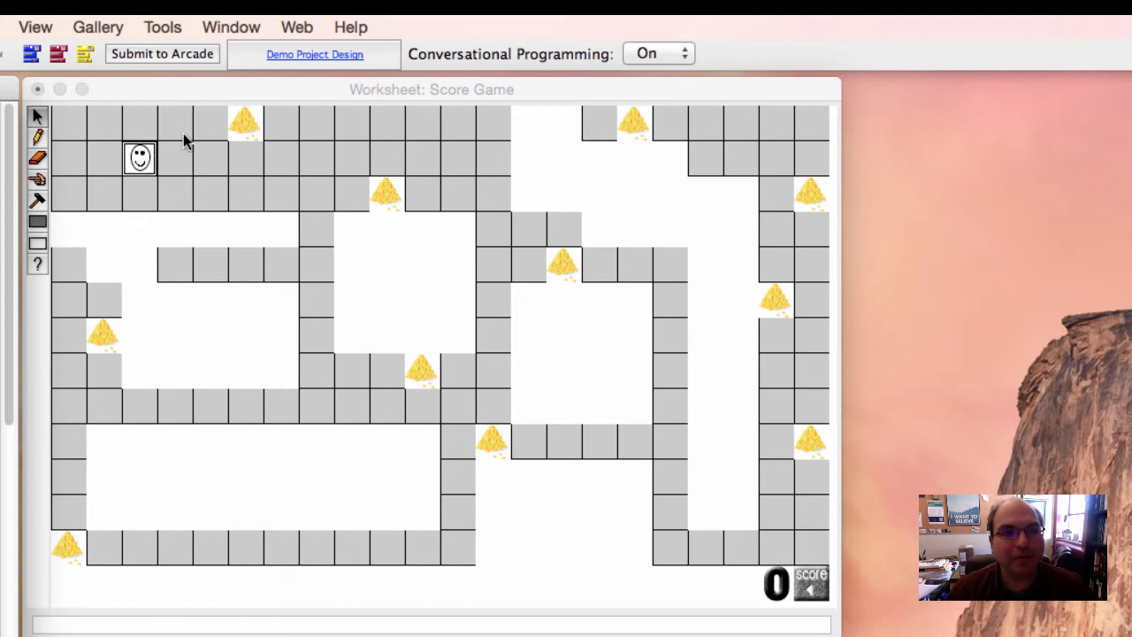
pyautogui.moveTo(215, 163)
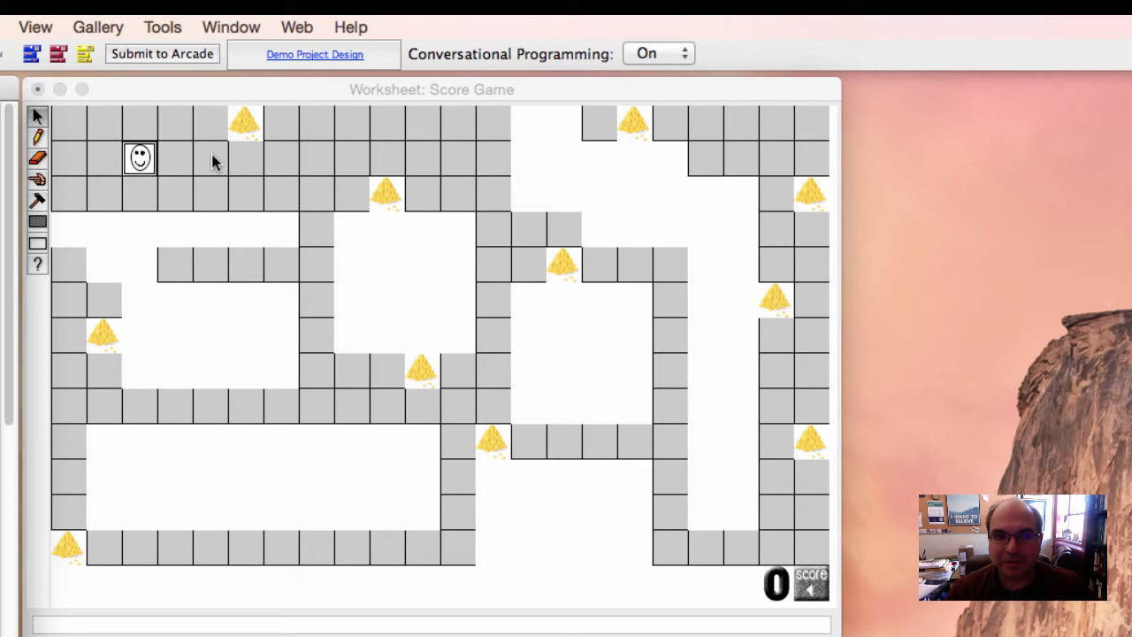
pyautogui.moveTo(177, 167)
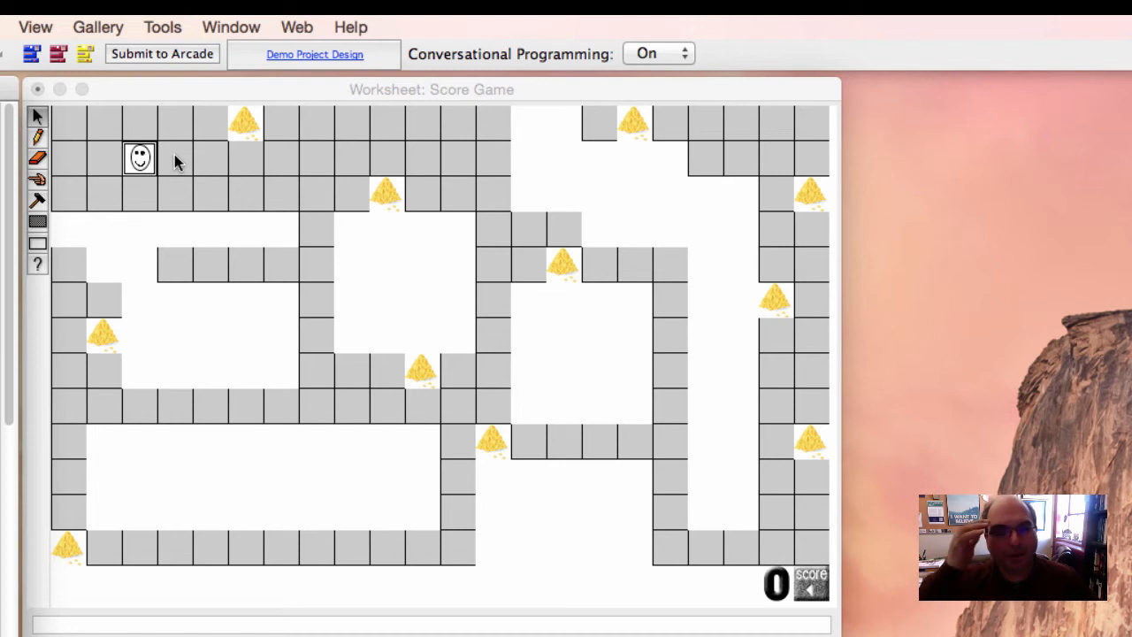
pyautogui.moveTo(146, 159)
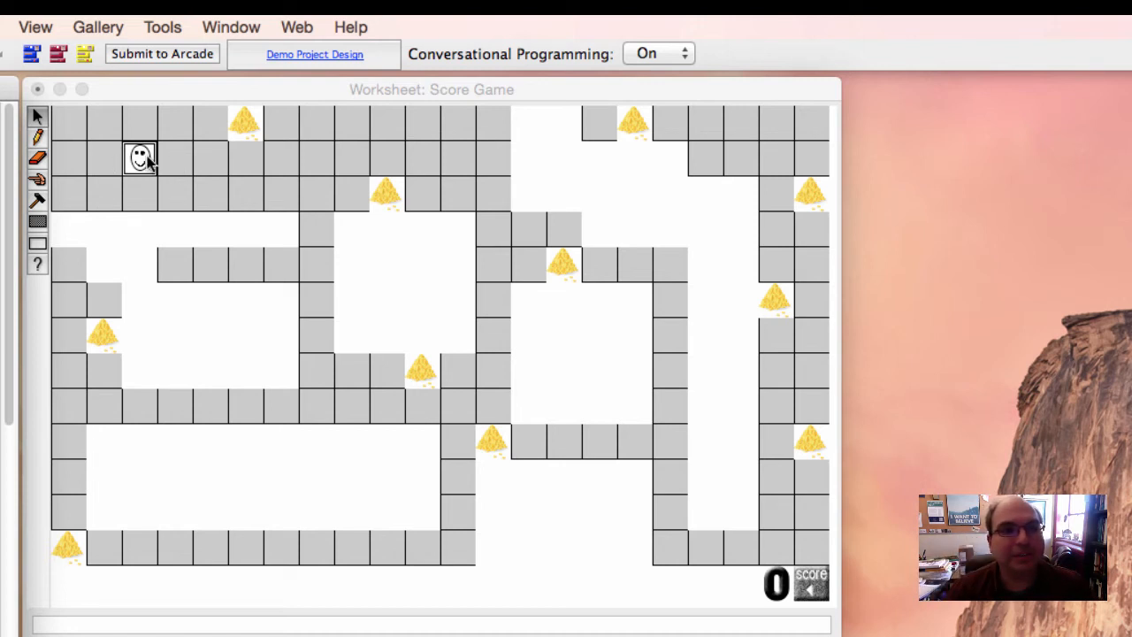
pyautogui.moveTo(175, 160)
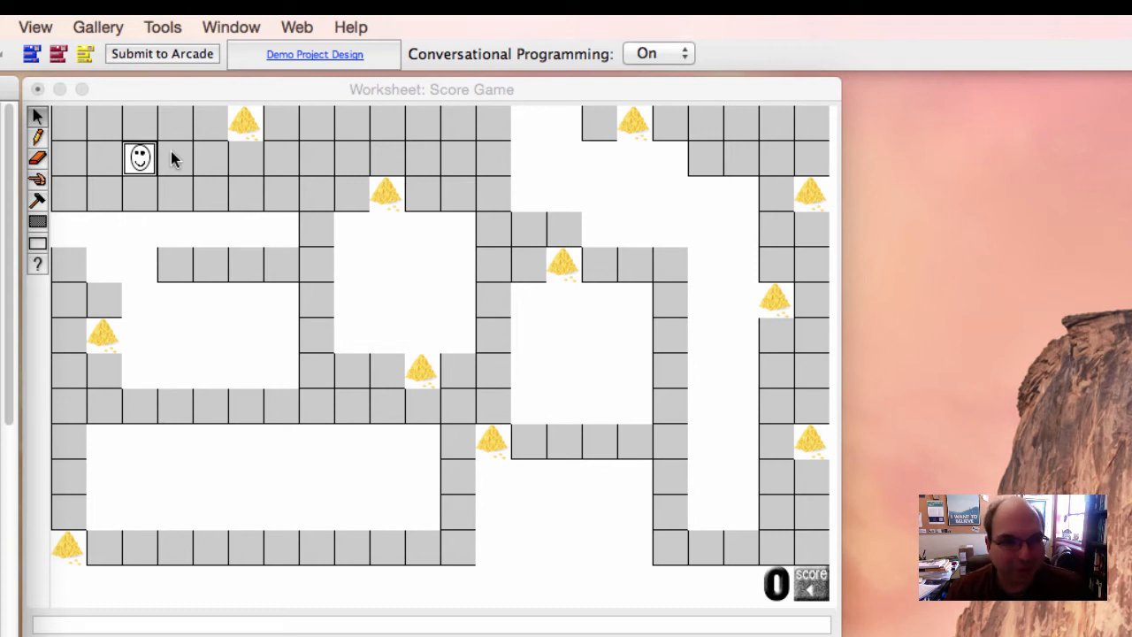
pyautogui.moveTo(133, 531)
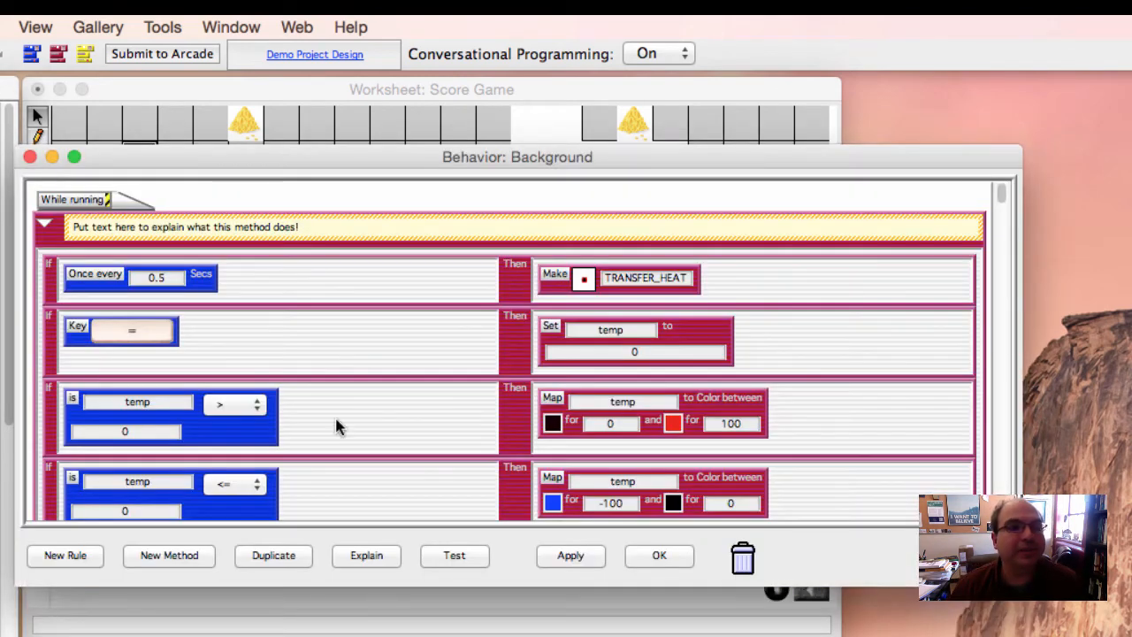
pyautogui.moveTo(829, 440)
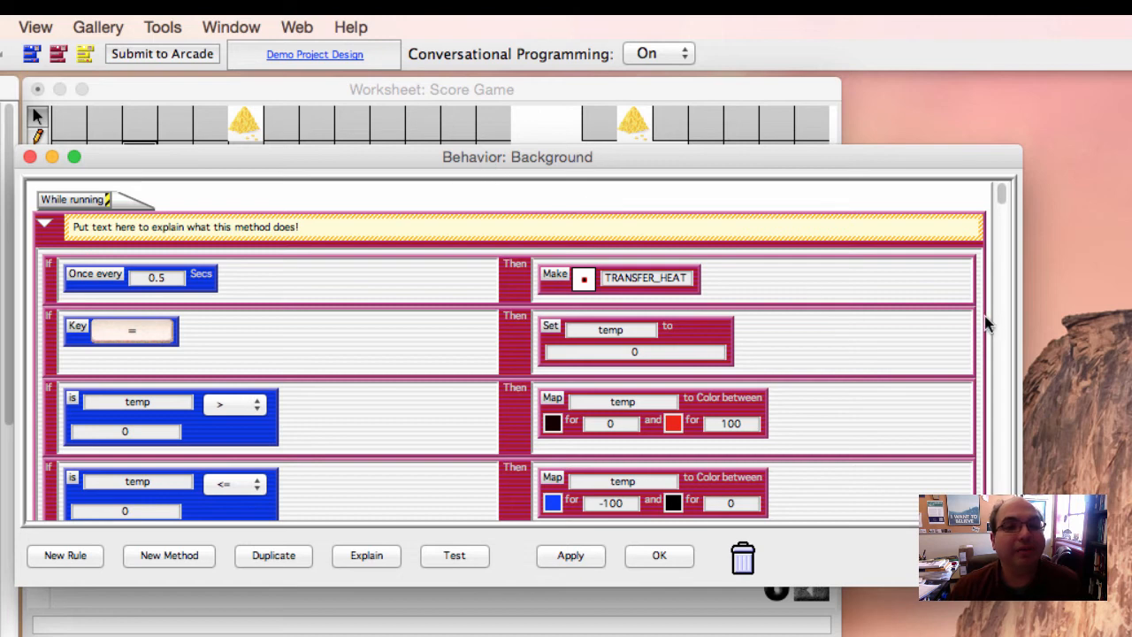
pyautogui.moveTo(317, 441)
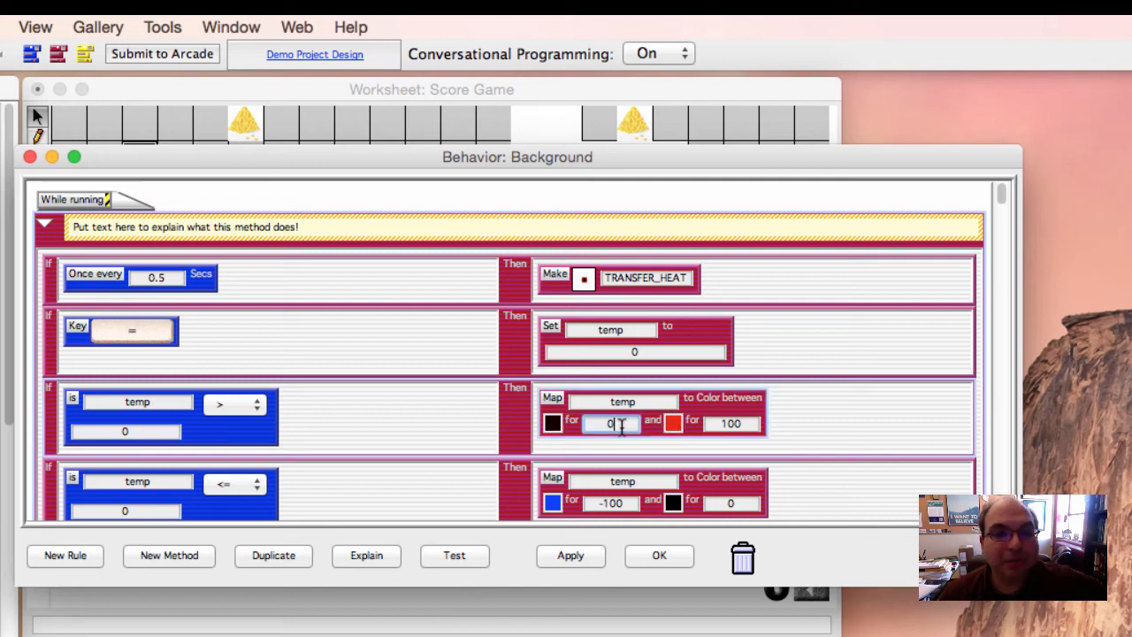
# Step: Select the lower bound field of the black-to-red temperature colour mapping
pyautogui.click(673, 423)
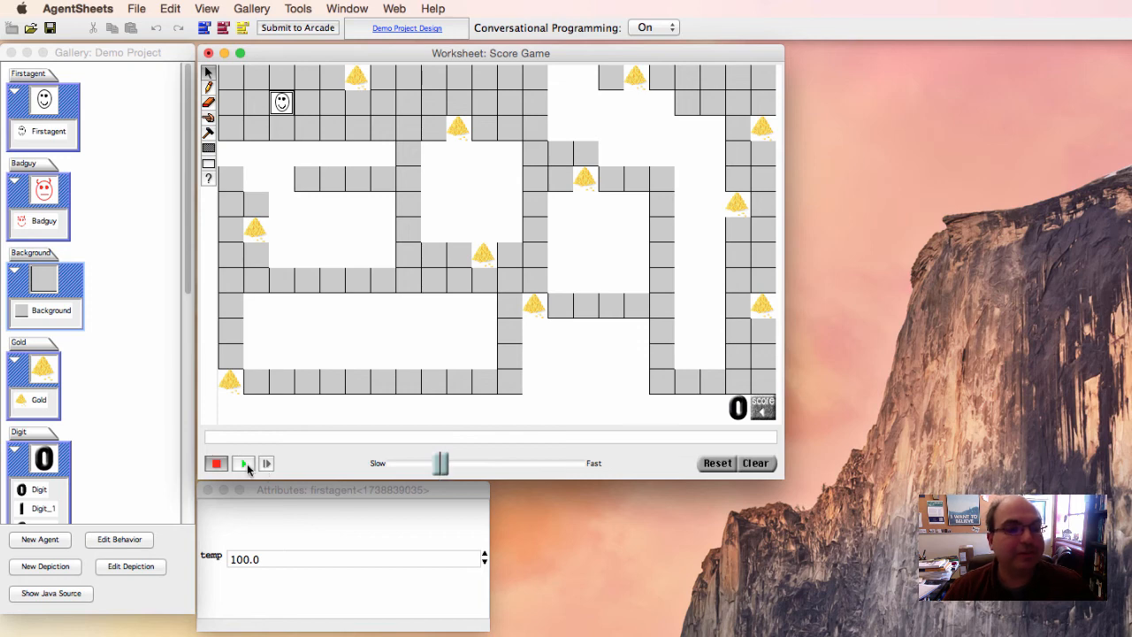
pyautogui.moveTo(248, 469)
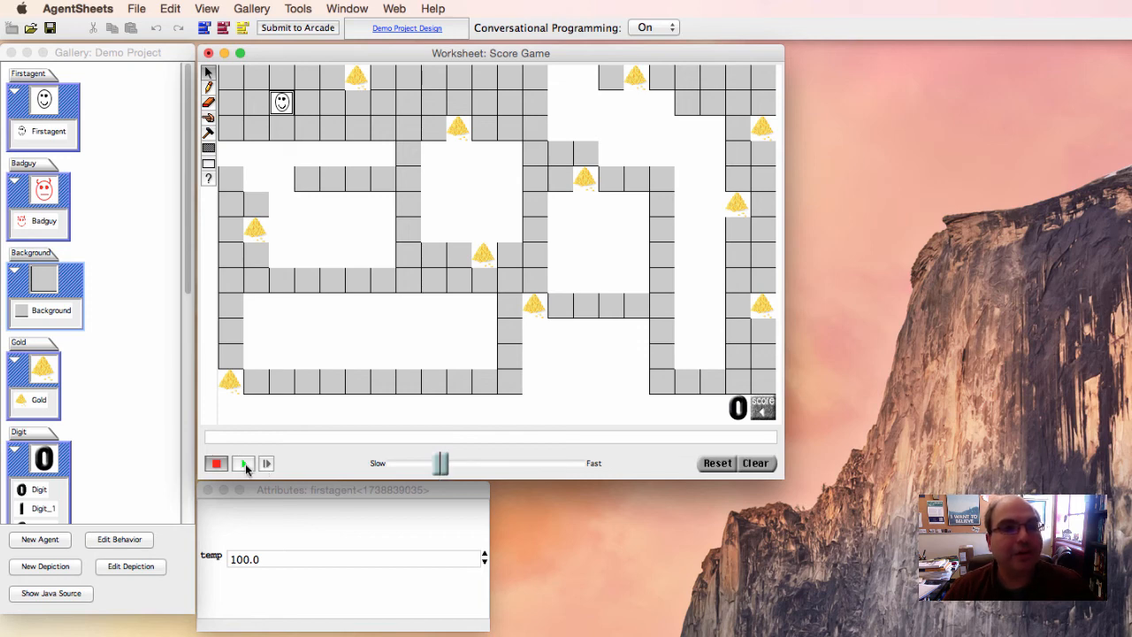
# Step: Run the Score Game and inspect warmed corridor cells' temp, around 30.8
pyautogui.click(244, 463)
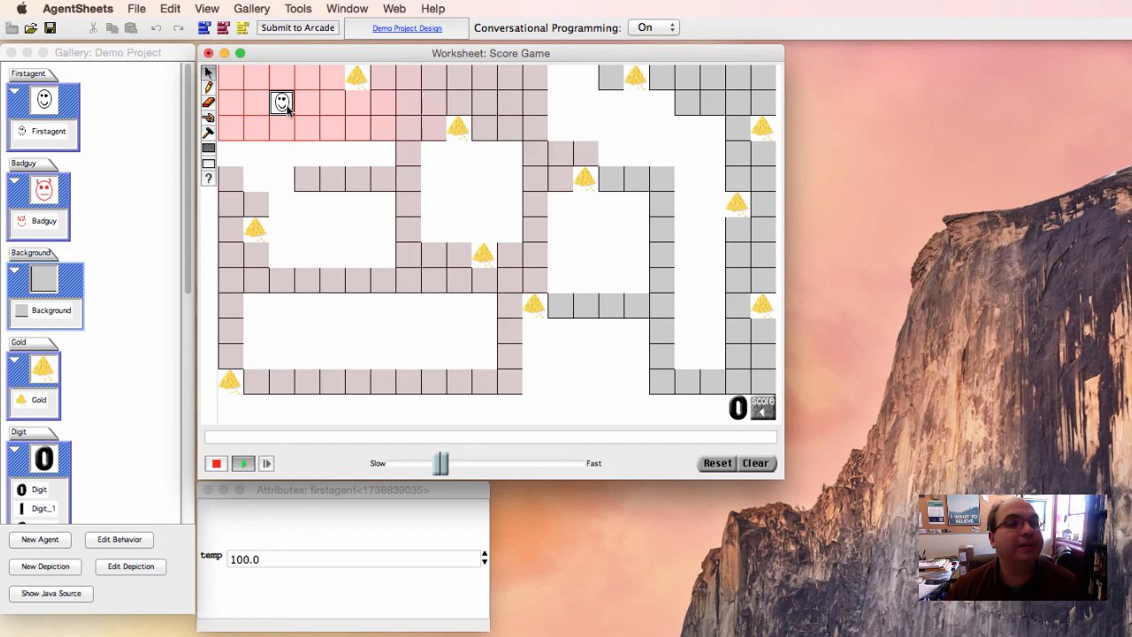
pyautogui.moveTo(292, 135)
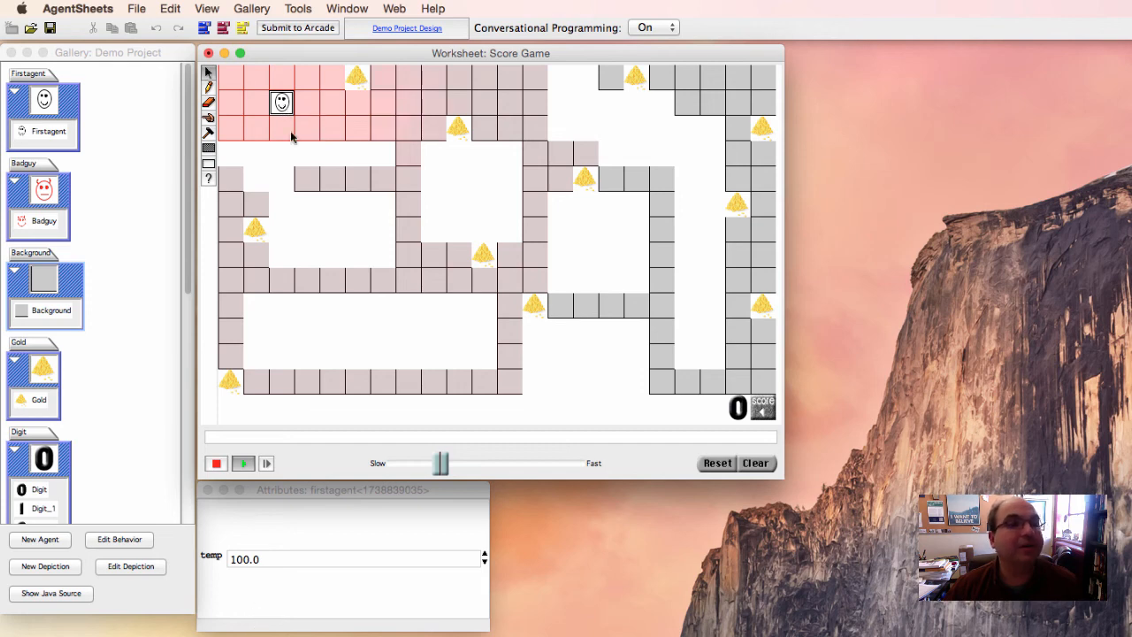
pyautogui.click(306, 102)
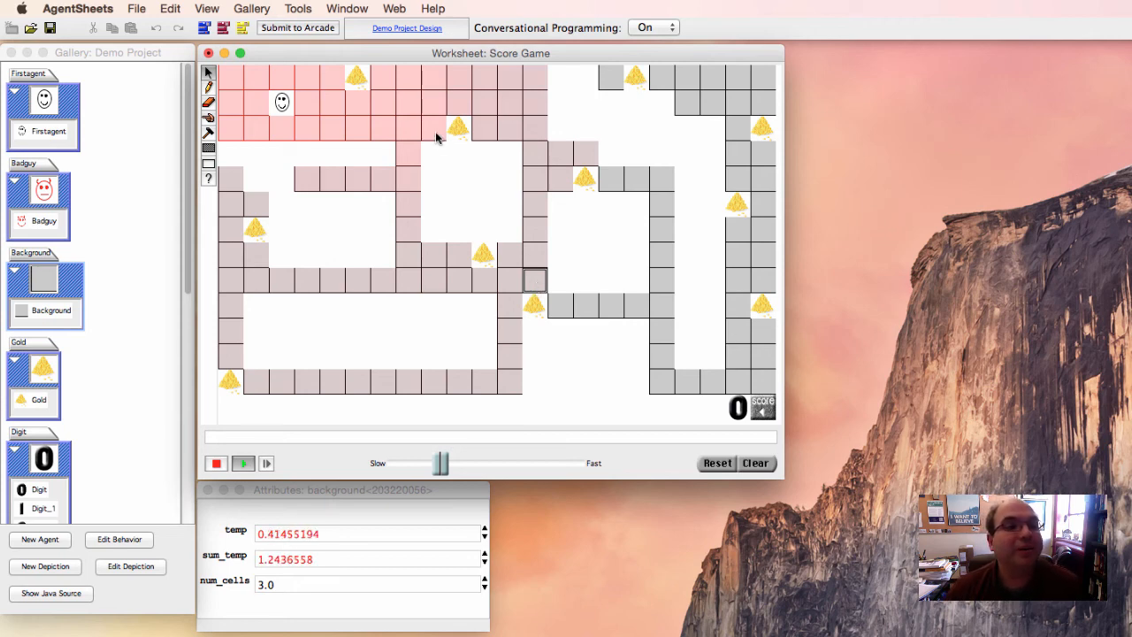
pyautogui.click(434, 128)
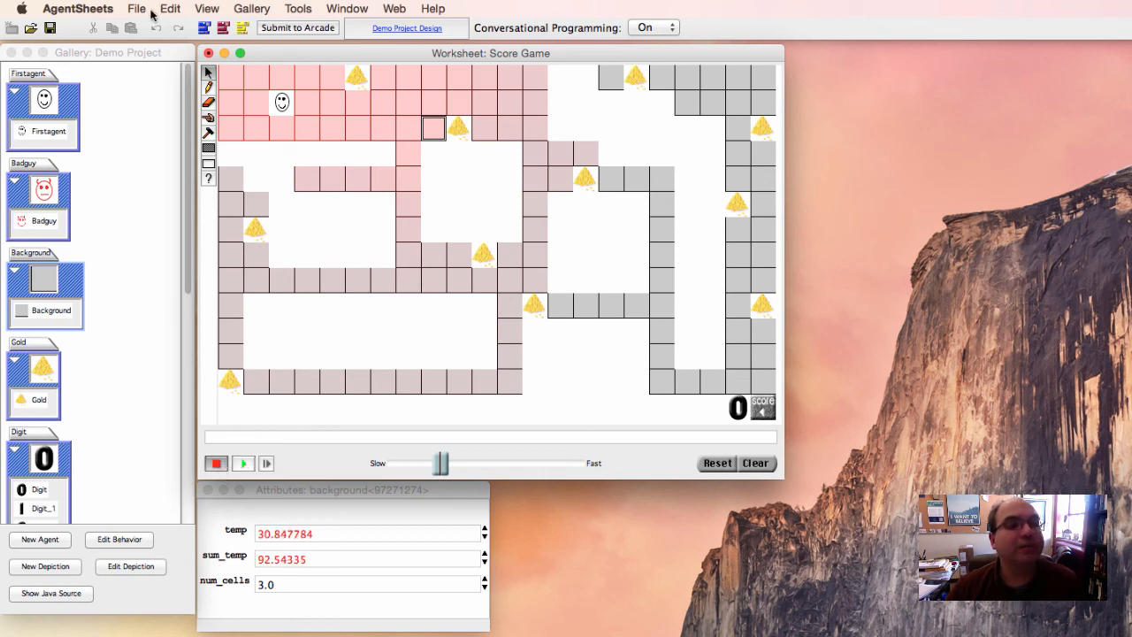
# Step: Choose File > Open Worksheet... to load the Heat Plate worksheet
pyautogui.click(137, 8)
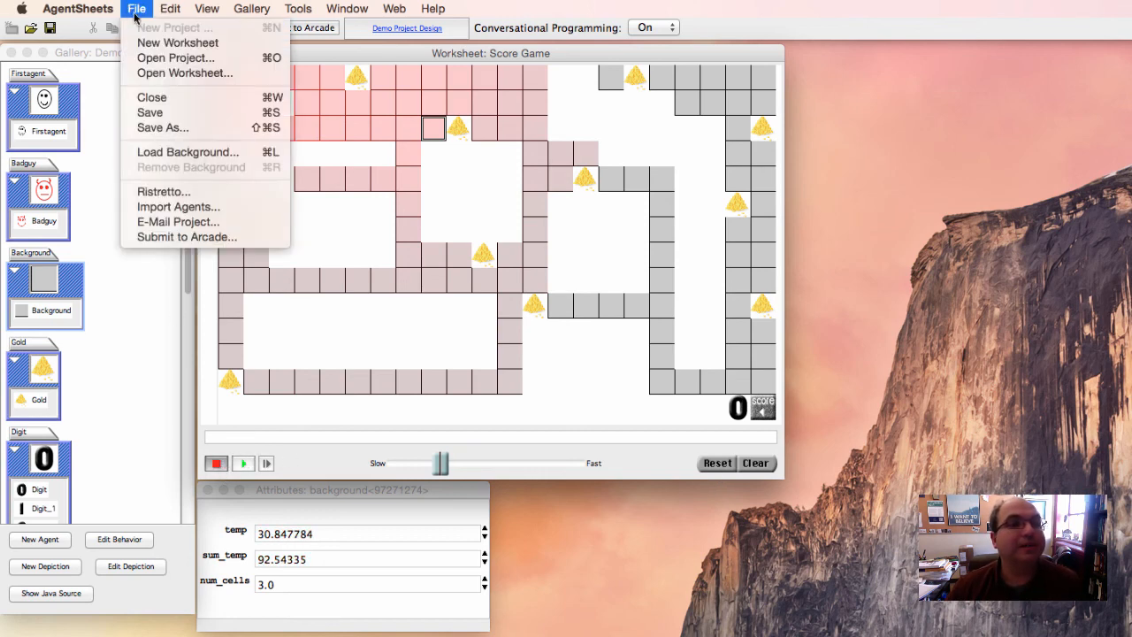
pyautogui.moveTo(184, 72)
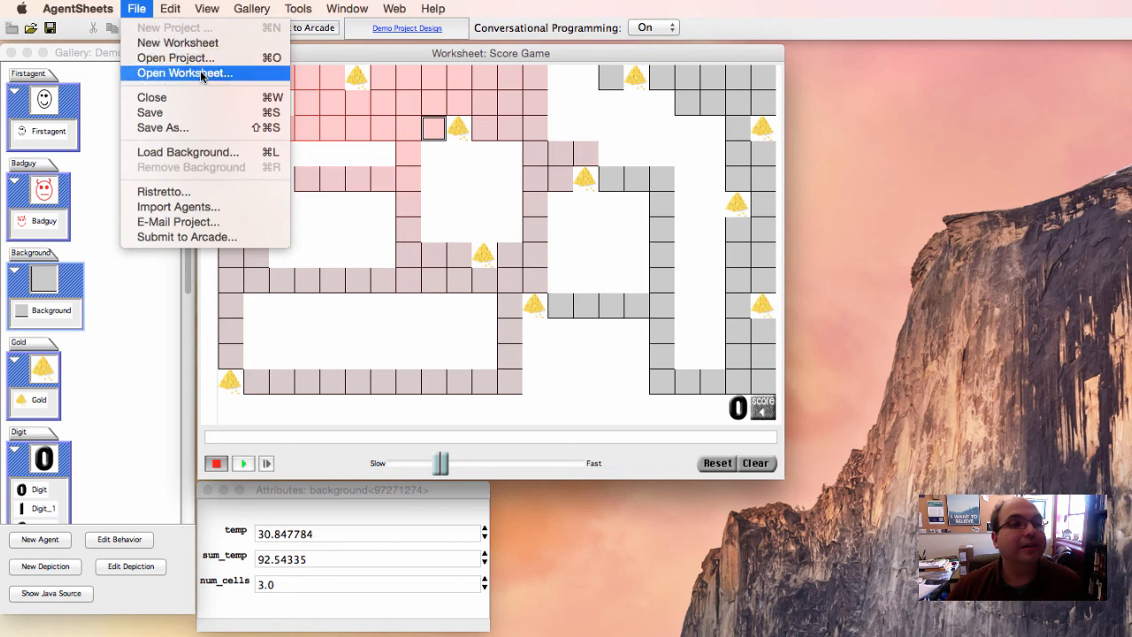
pyautogui.click(184, 73)
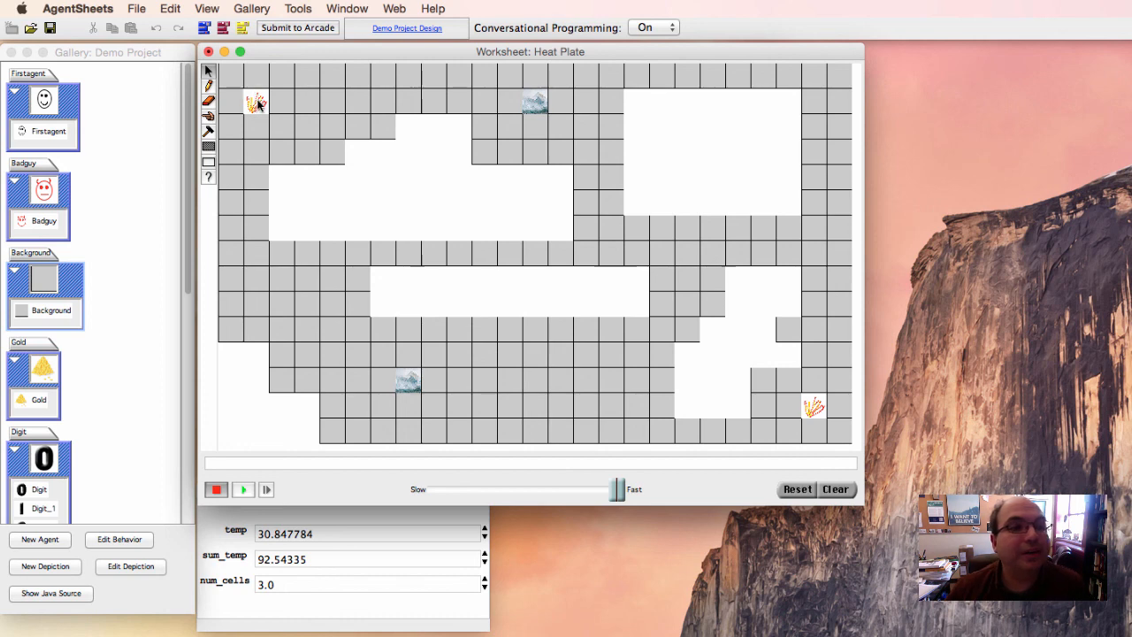
pyautogui.moveTo(229, 20)
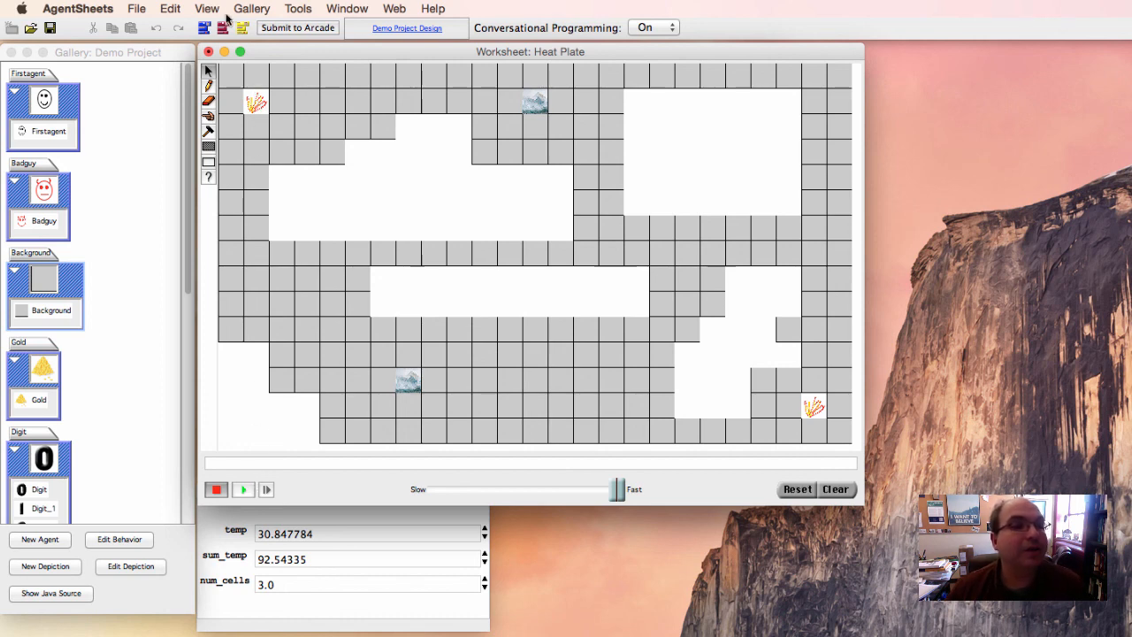
pyautogui.click(255, 101)
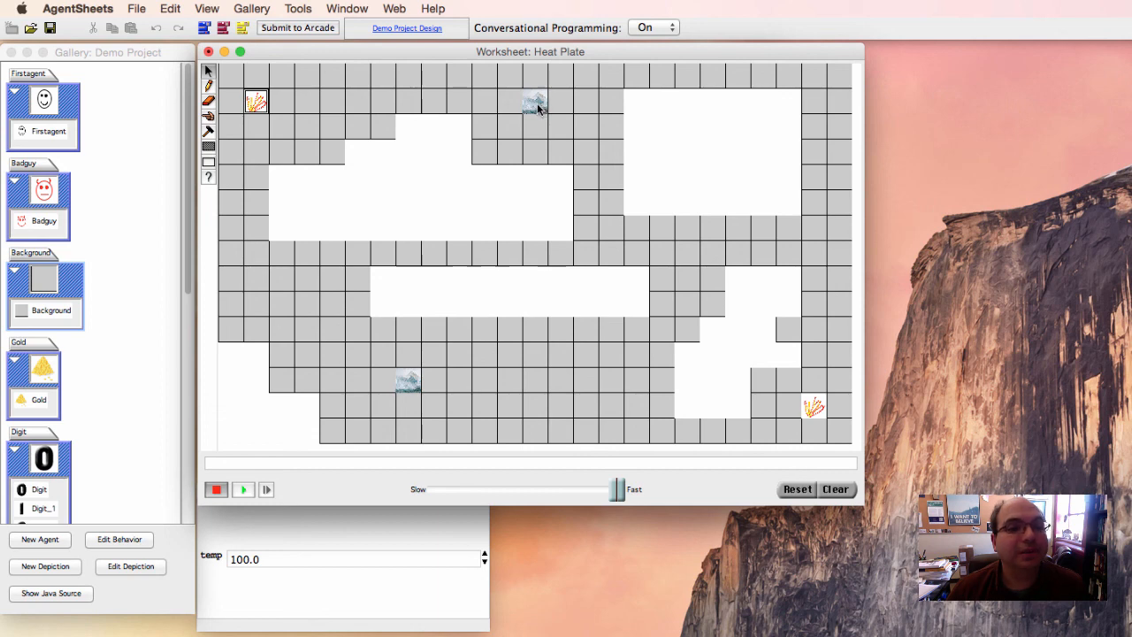
pyautogui.click(535, 100)
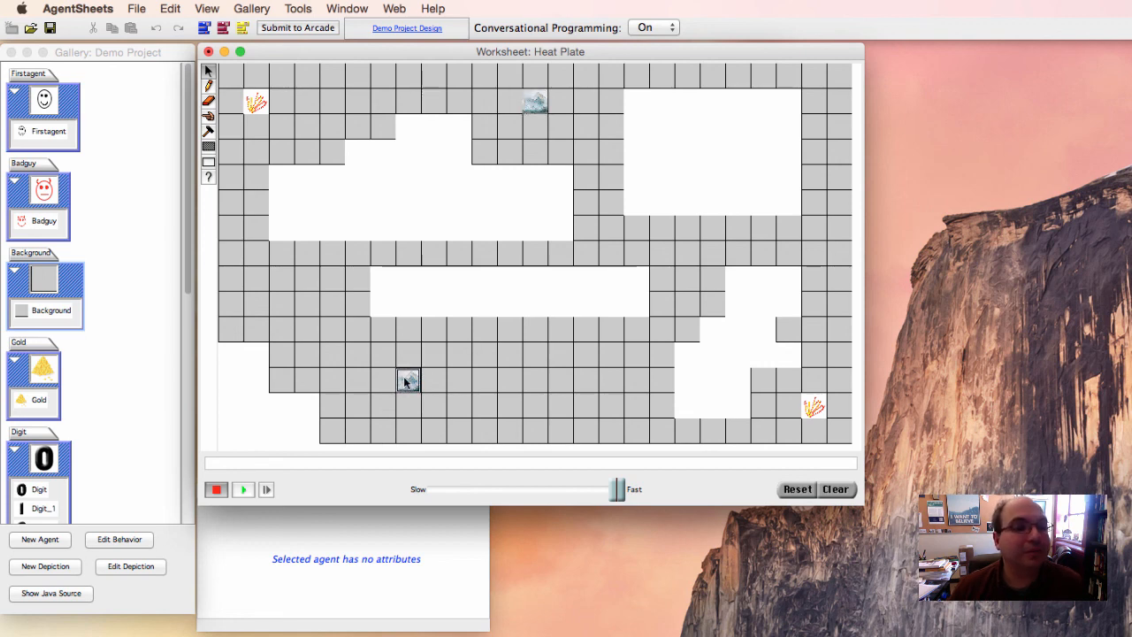
pyautogui.click(242, 489)
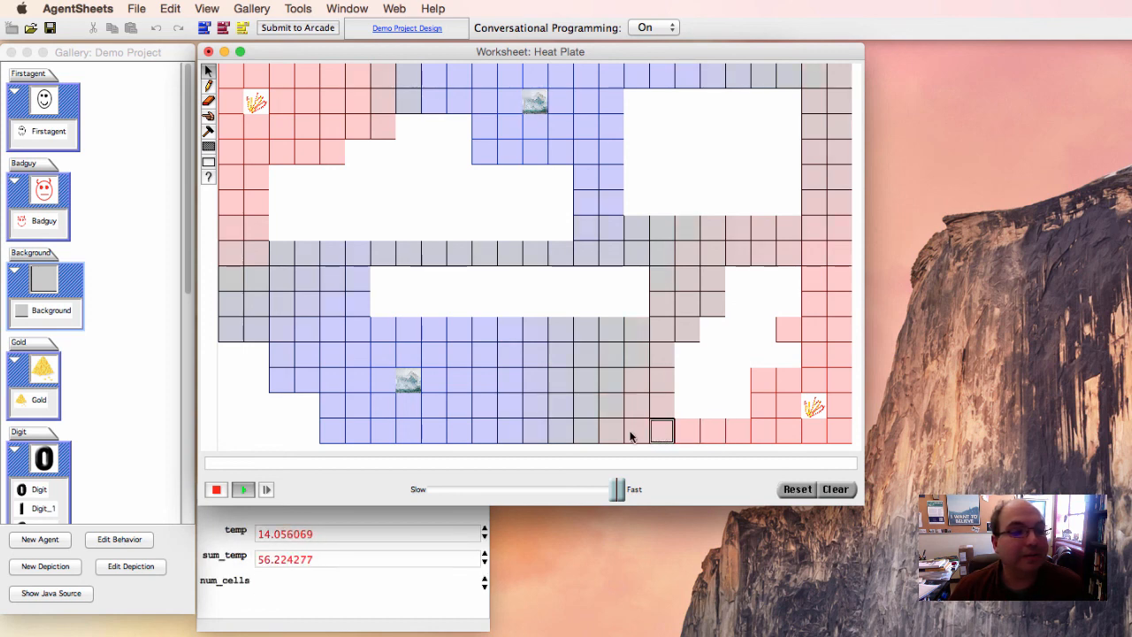
# Step: Inspect a cool bottom-row Heat Plate cell showing temp about -12.6
pyautogui.click(559, 431)
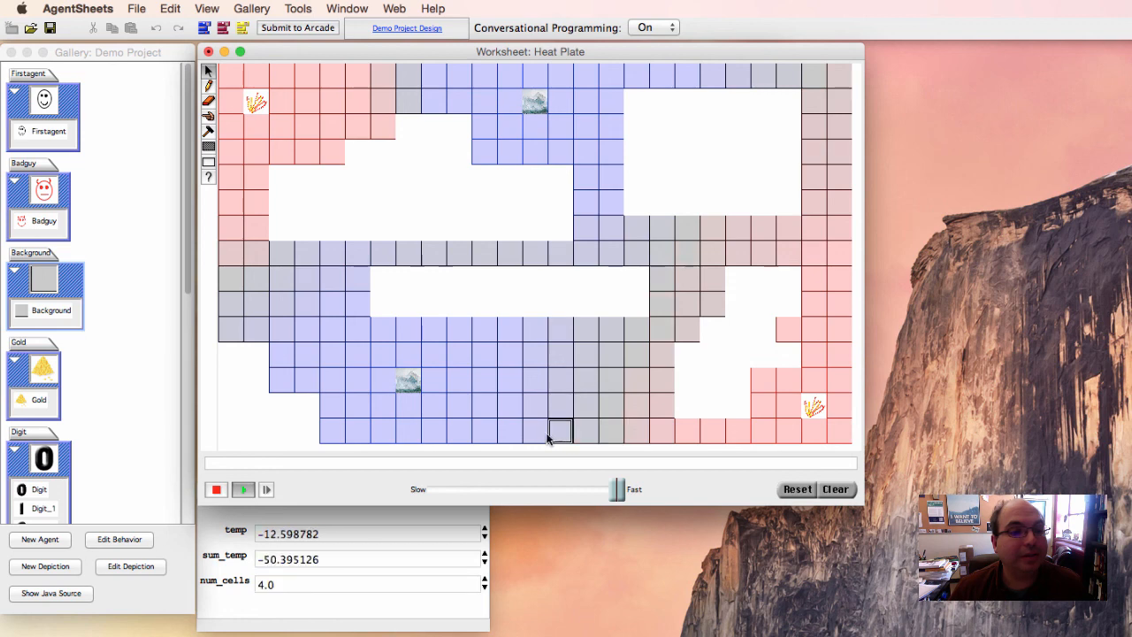